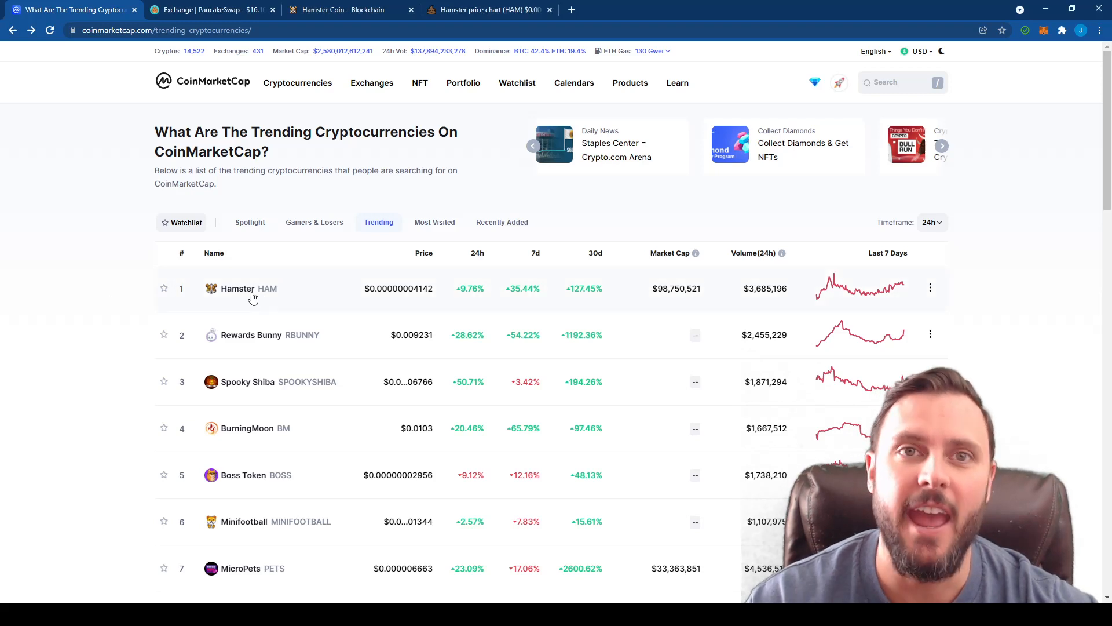
Open the Hamster (HAM) token page from CoinMarketCap's trending cryptocurrencies list.
{"action": "left_click", "coordinate": [238, 288]}
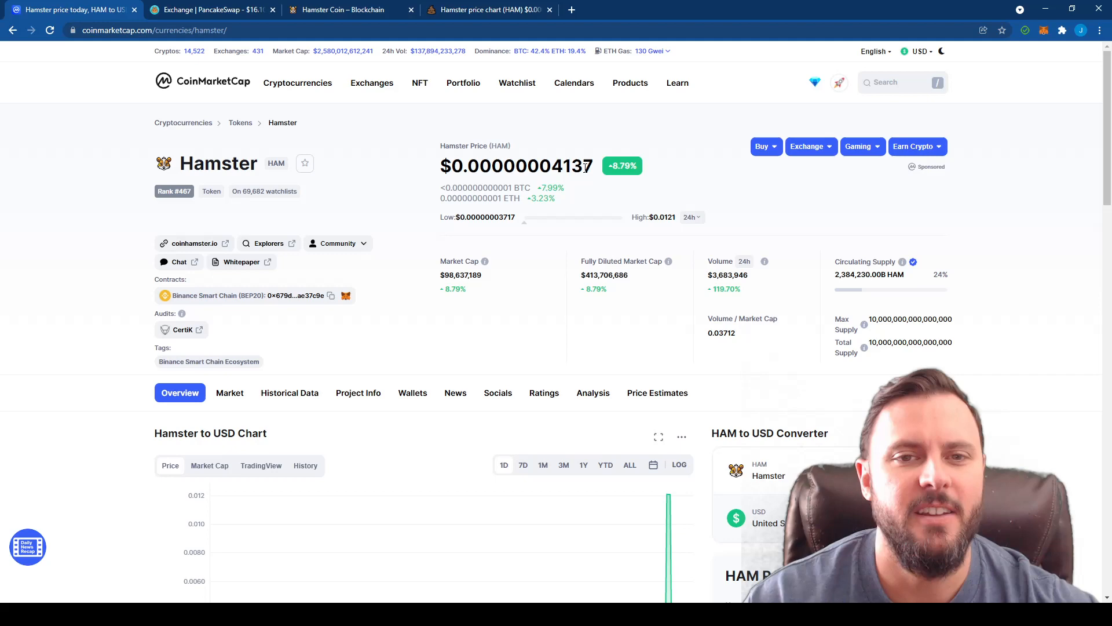
{"action": "mouse_move", "coordinate": [722, 198]}
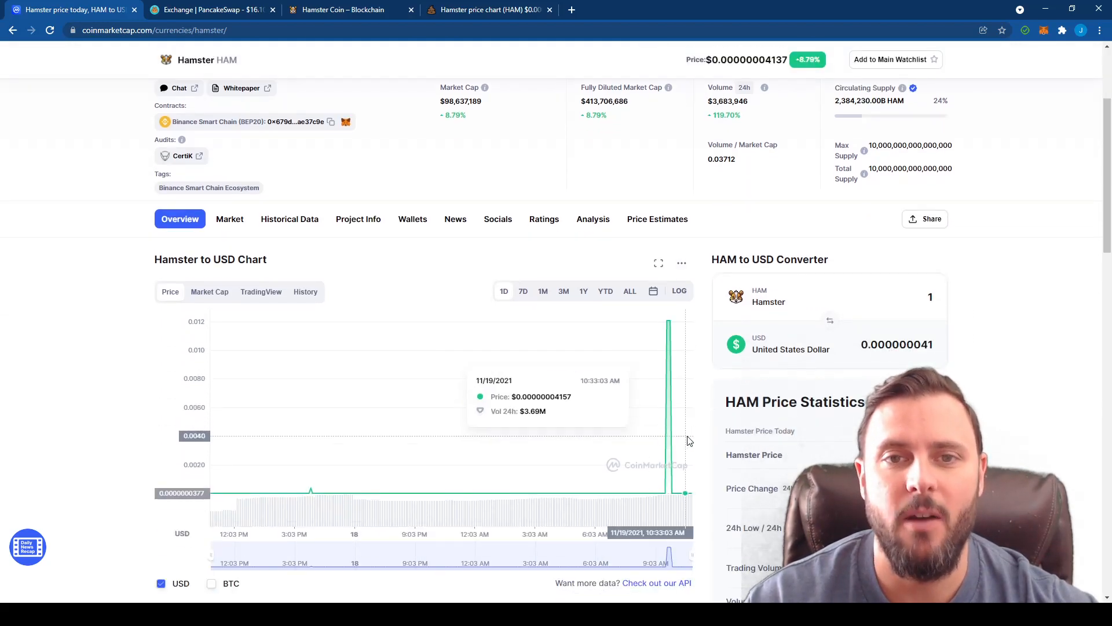
{"action": "mouse_move", "coordinate": [591, 420]}
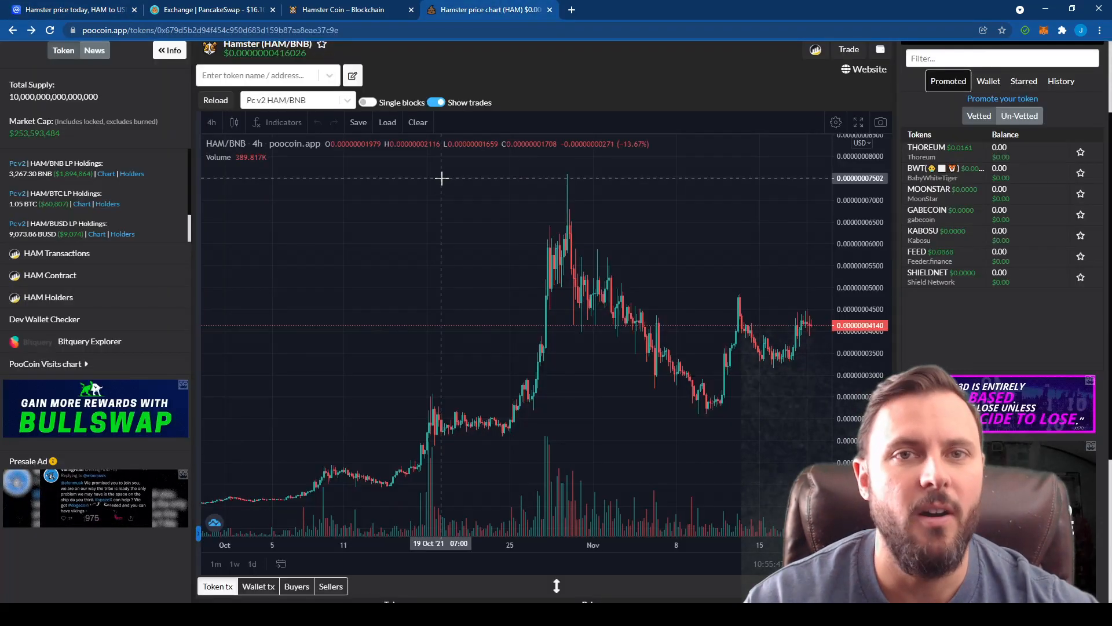
{"action": "mouse_move", "coordinate": [481, 479]}
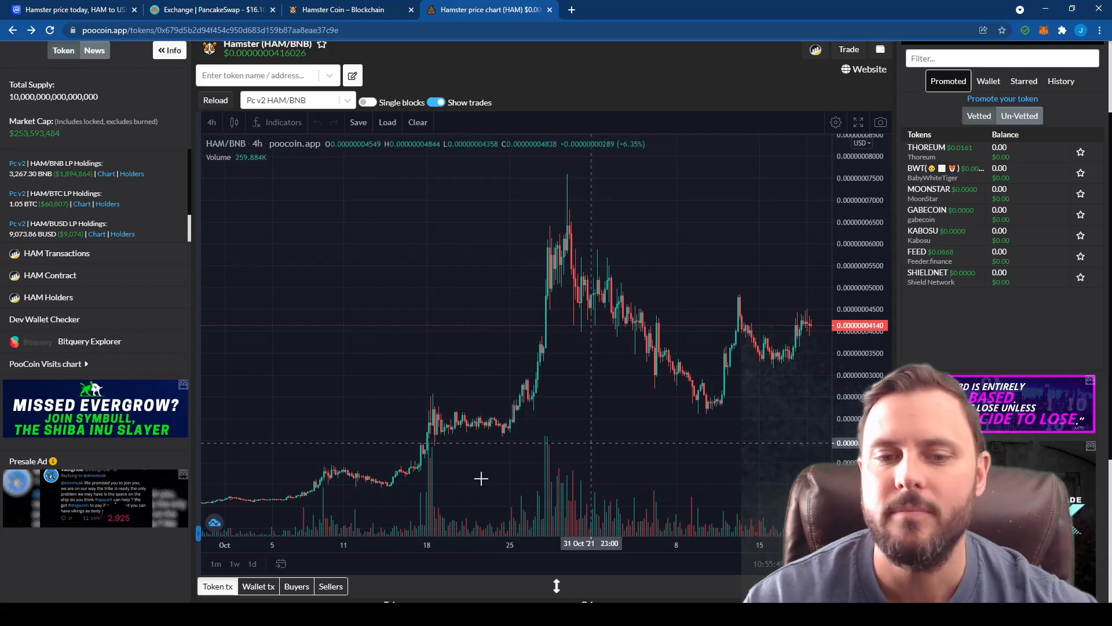
{"action": "mouse_move", "coordinate": [284, 462]}
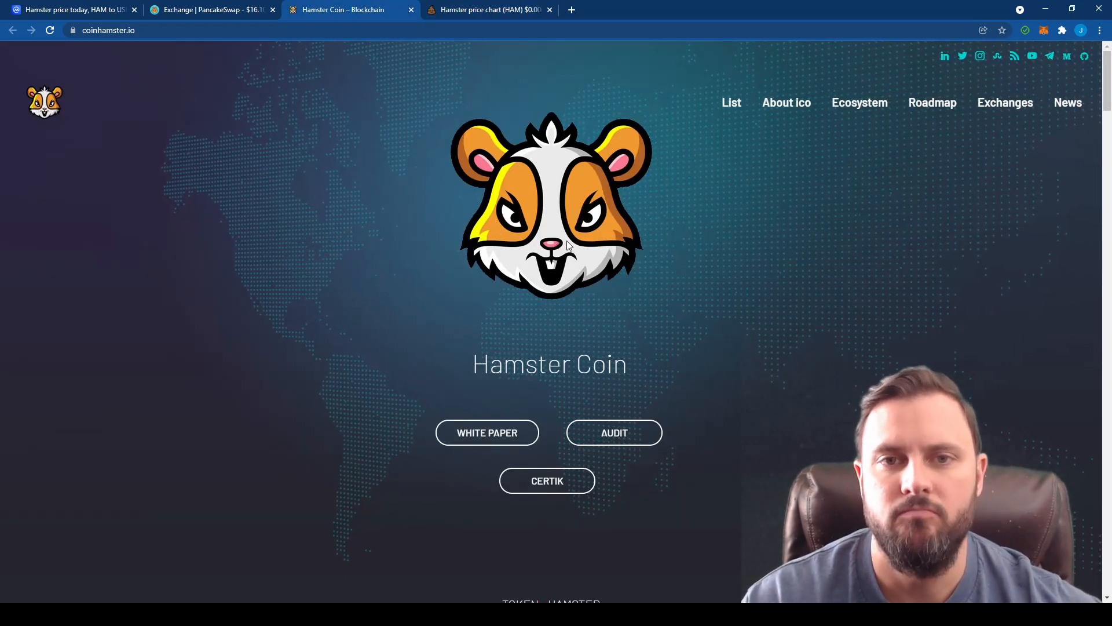
Scroll to Hamster Coin's token details and highlight the sentence about burning unlocked tokens.
{"action": "scroll", "scroll_direction": "down", "scroll_amount": 3}
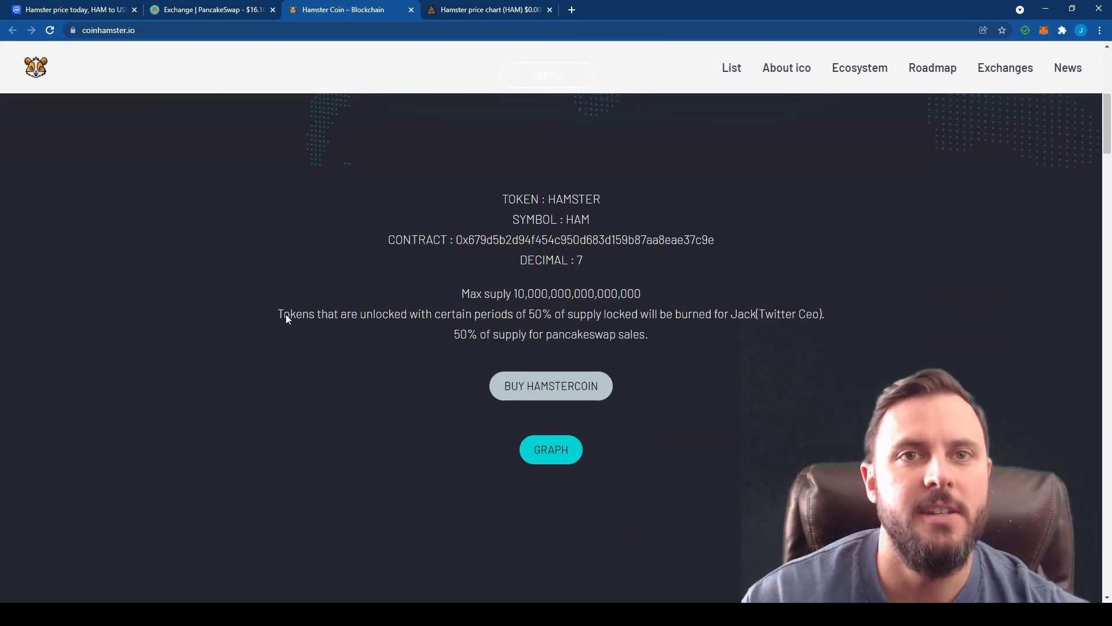
{"action": "left_click_drag", "start_coordinate": [279, 314], "coordinate": [825, 313]}
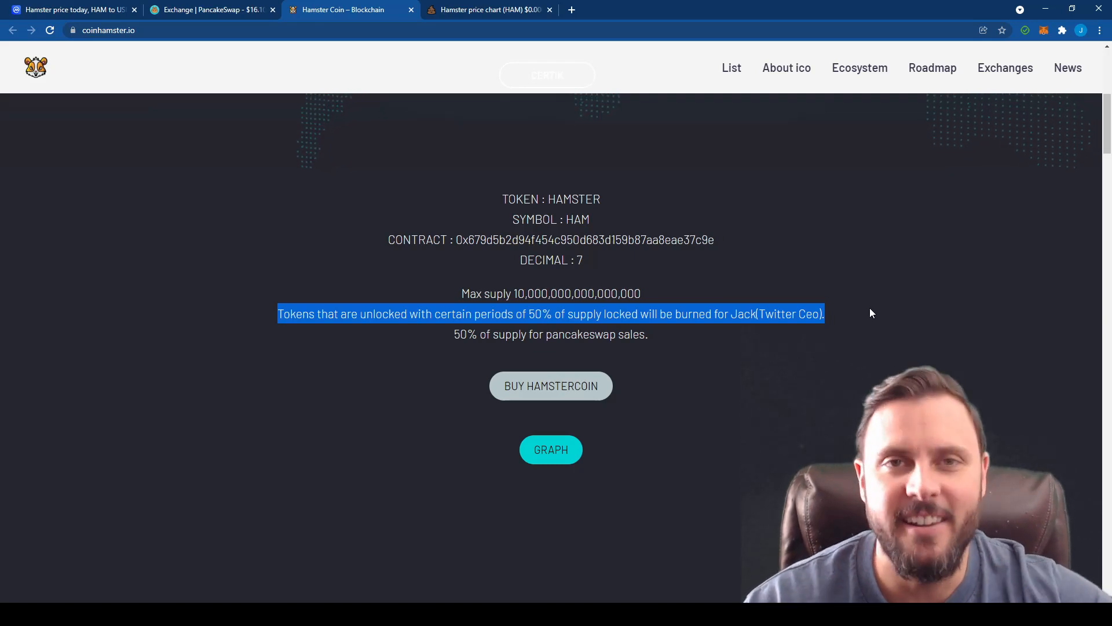
{"action": "mouse_move", "coordinate": [894, 316]}
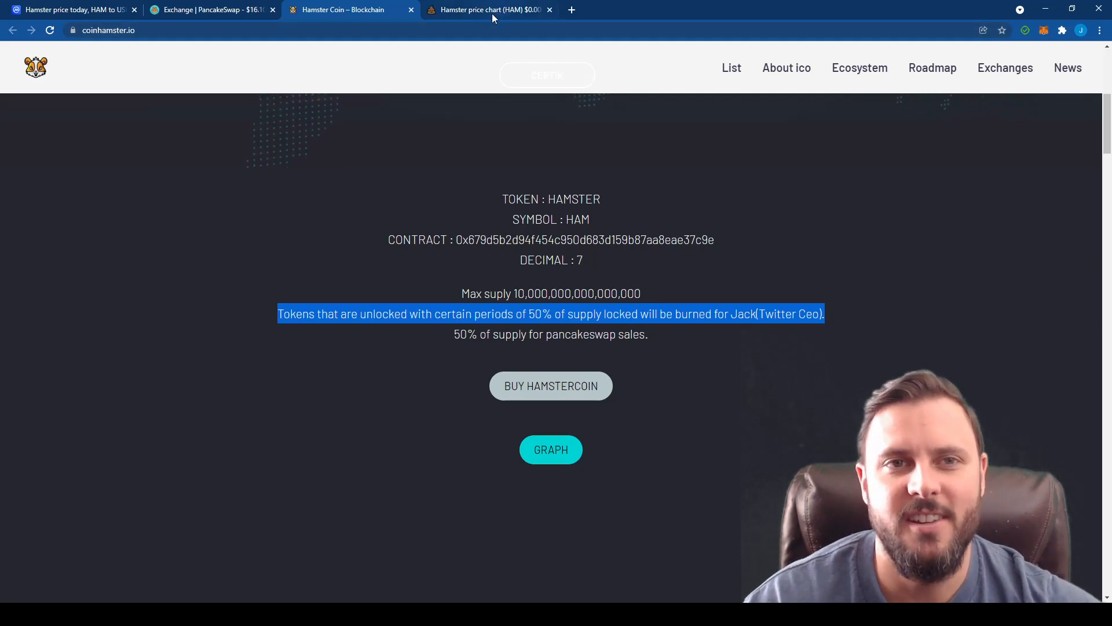
From the PooCoin HAM chart, review BscScan's ranked HAM holders list, then close BscScan.
{"action": "left_click", "coordinate": [488, 10]}
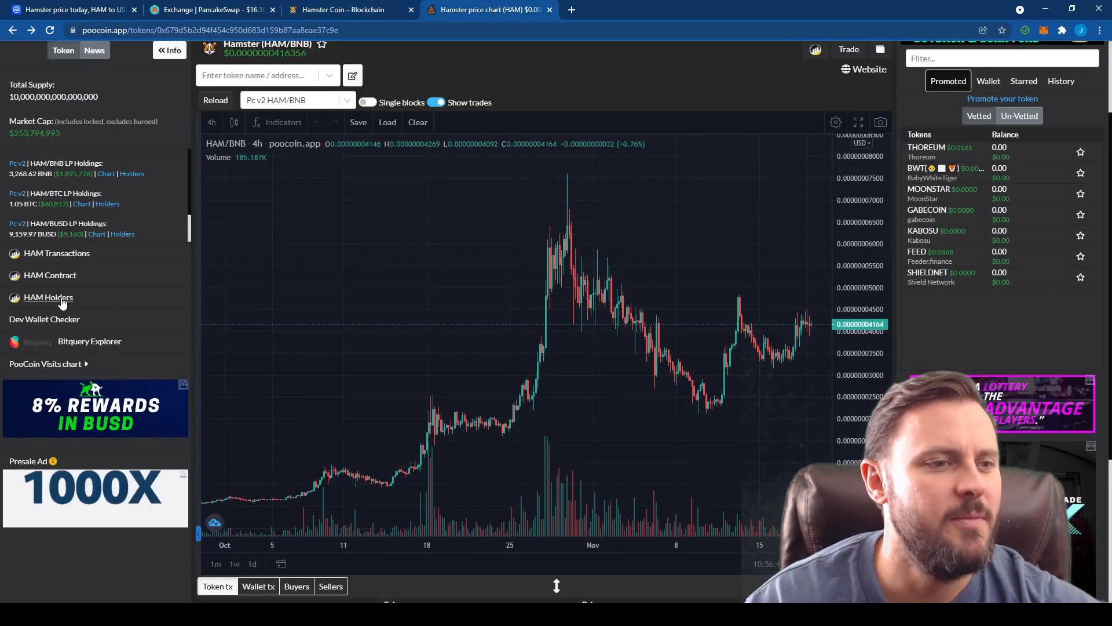
{"action": "left_click", "coordinate": [47, 297]}
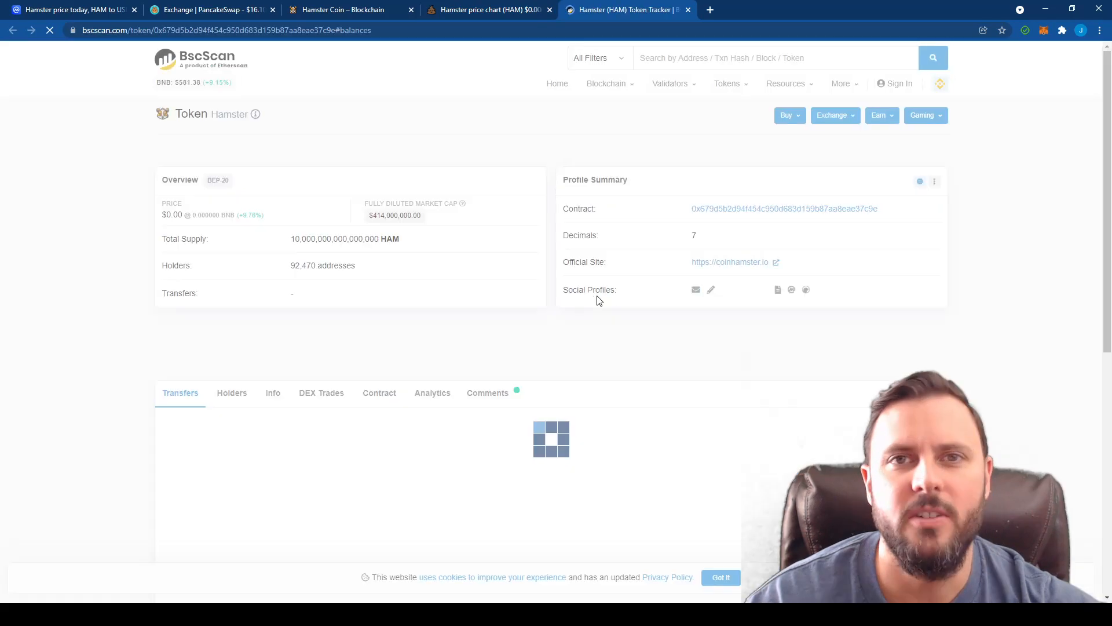
{"action": "left_click", "coordinate": [231, 392]}
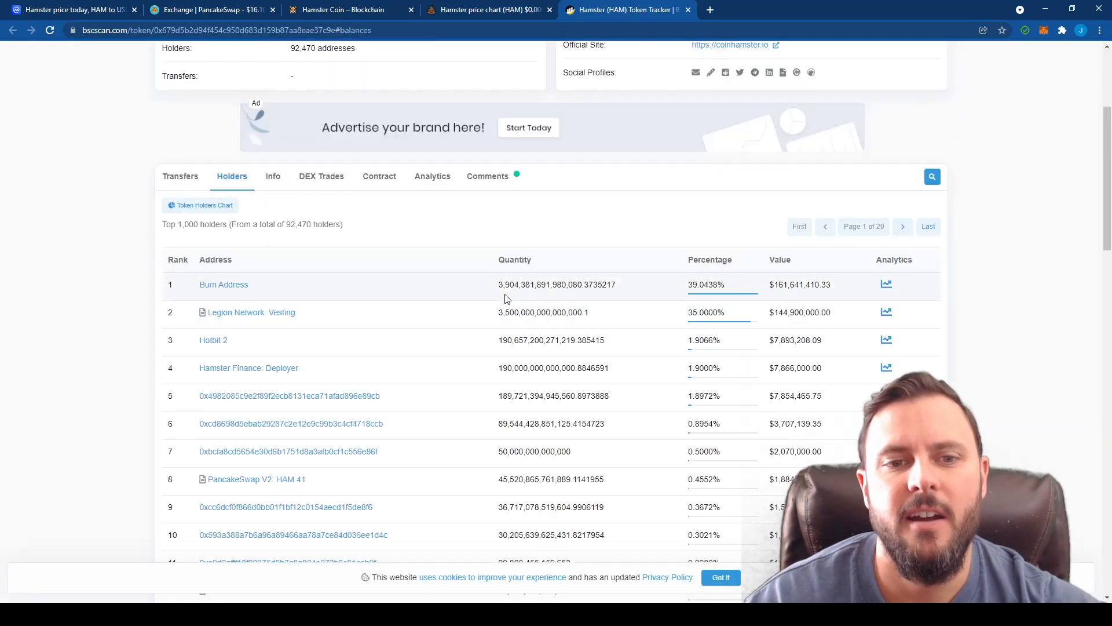
{"action": "mouse_move", "coordinate": [548, 281]}
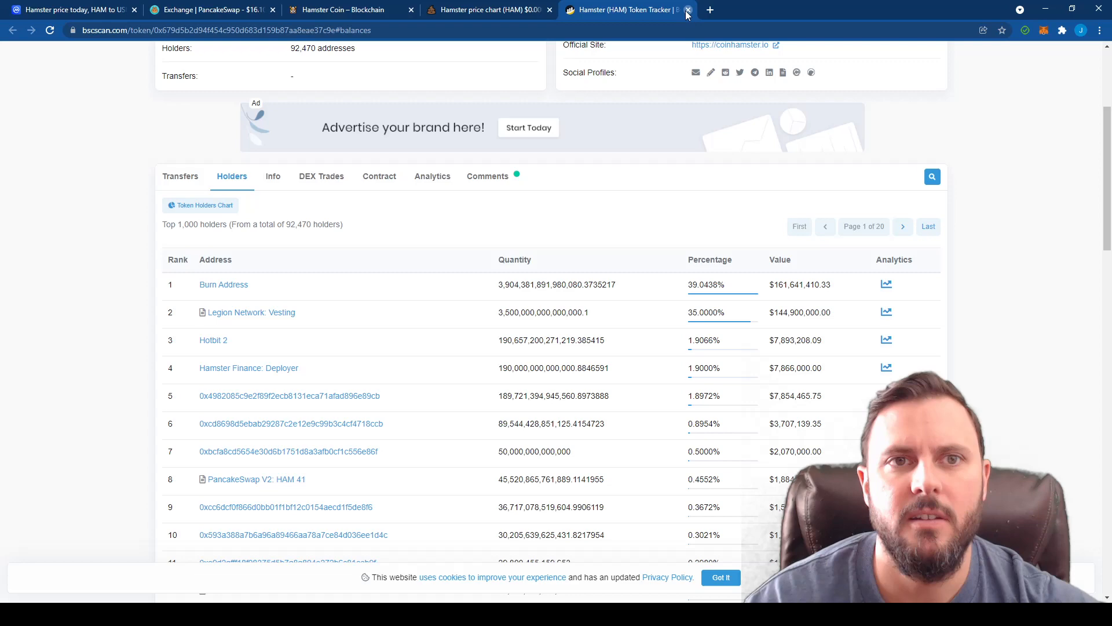
{"action": "left_click", "coordinate": [687, 9]}
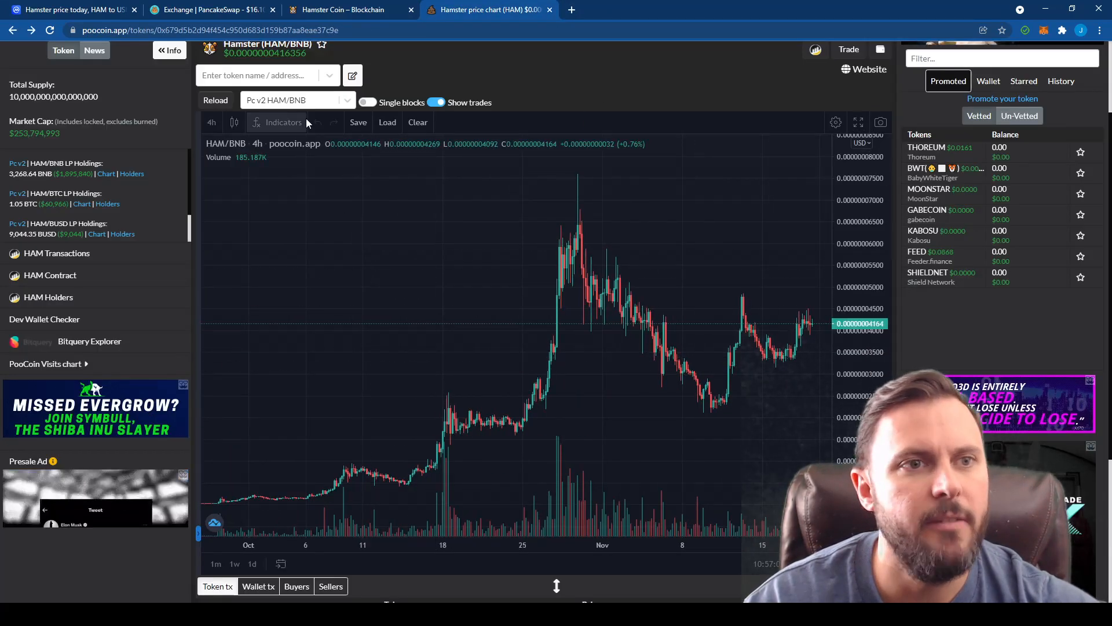
Return to coinhamster.io and scroll past the Idea pillars to the Media section.
{"action": "left_click", "coordinate": [348, 9]}
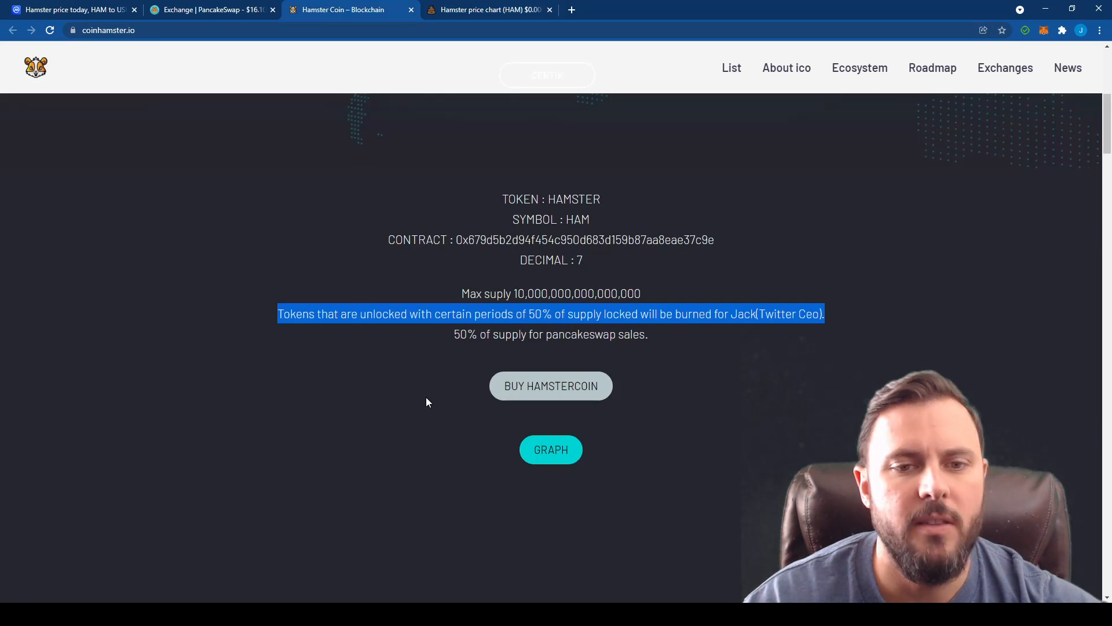
{"action": "scroll", "scroll_direction": "down", "scroll_amount": 3}
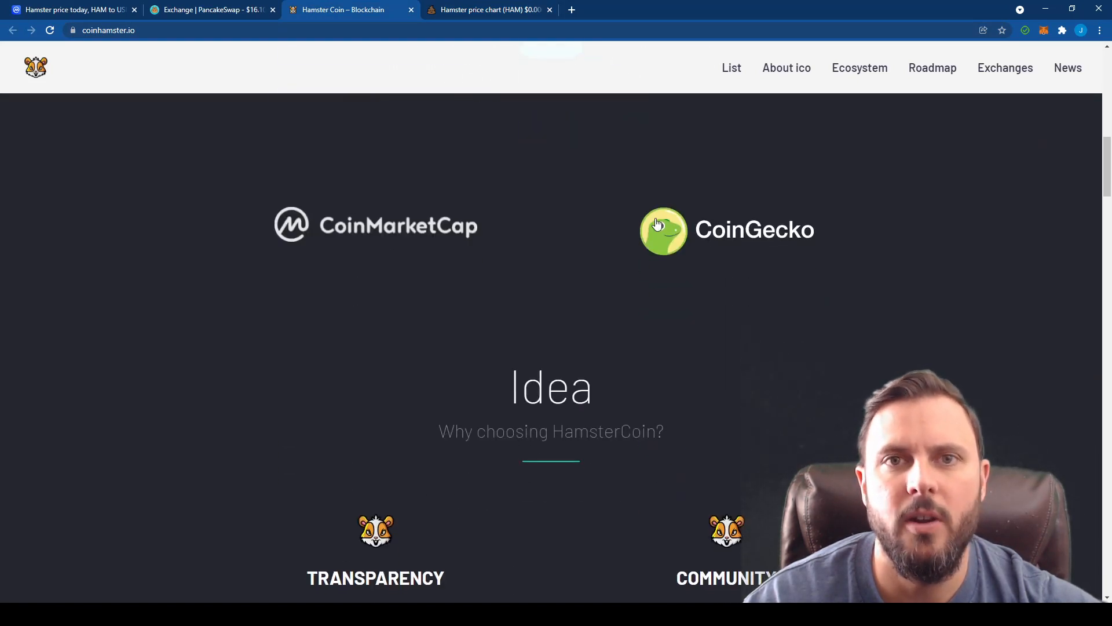
{"action": "mouse_move", "coordinate": [614, 320]}
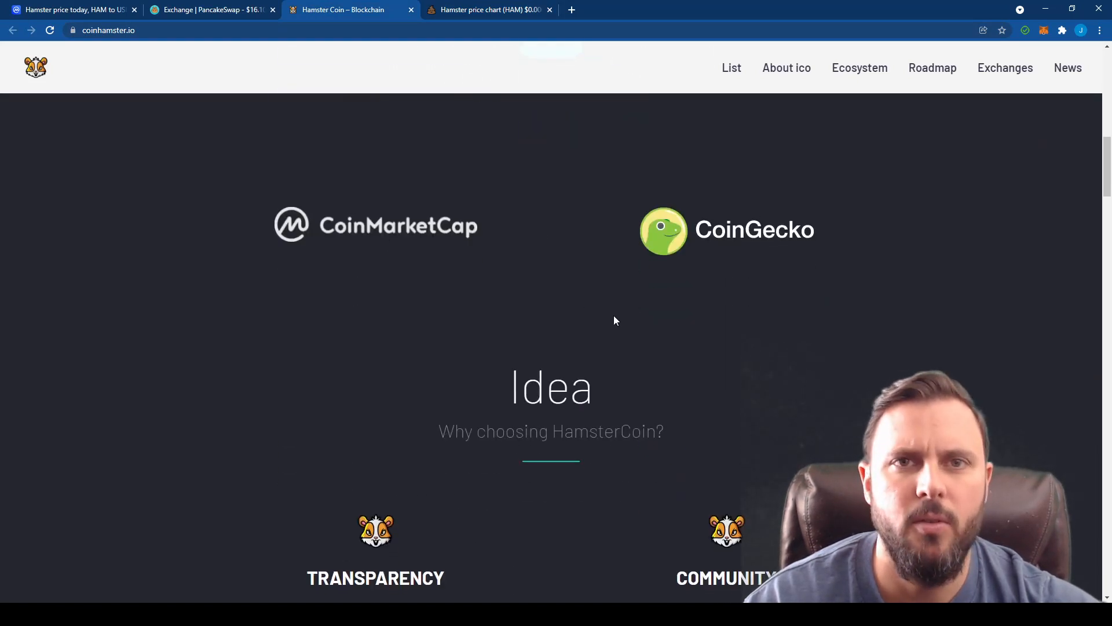
{"action": "scroll", "scroll_direction": "down", "scroll_amount": 3}
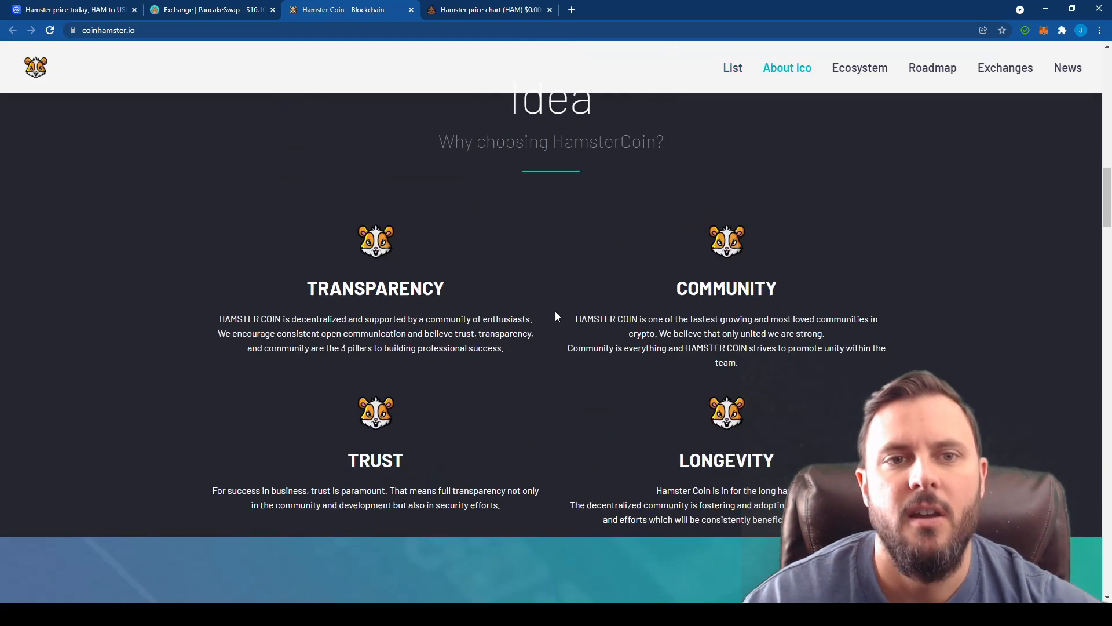
{"action": "scroll", "scroll_direction": "down", "scroll_amount": 3}
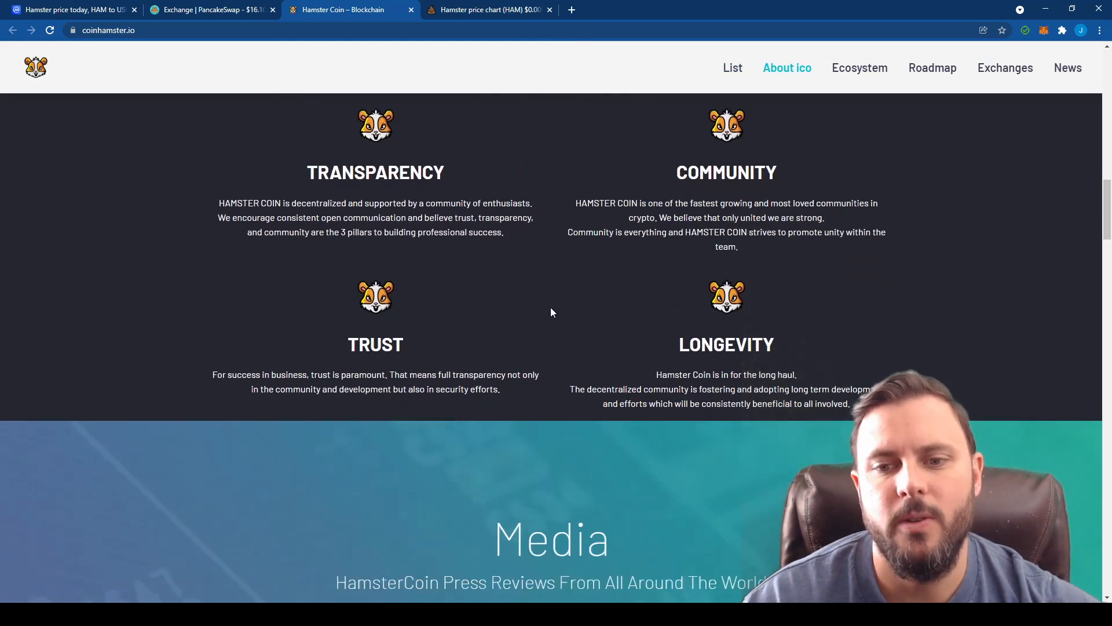
{"action": "scroll", "scroll_direction": "down", "scroll_amount": 3}
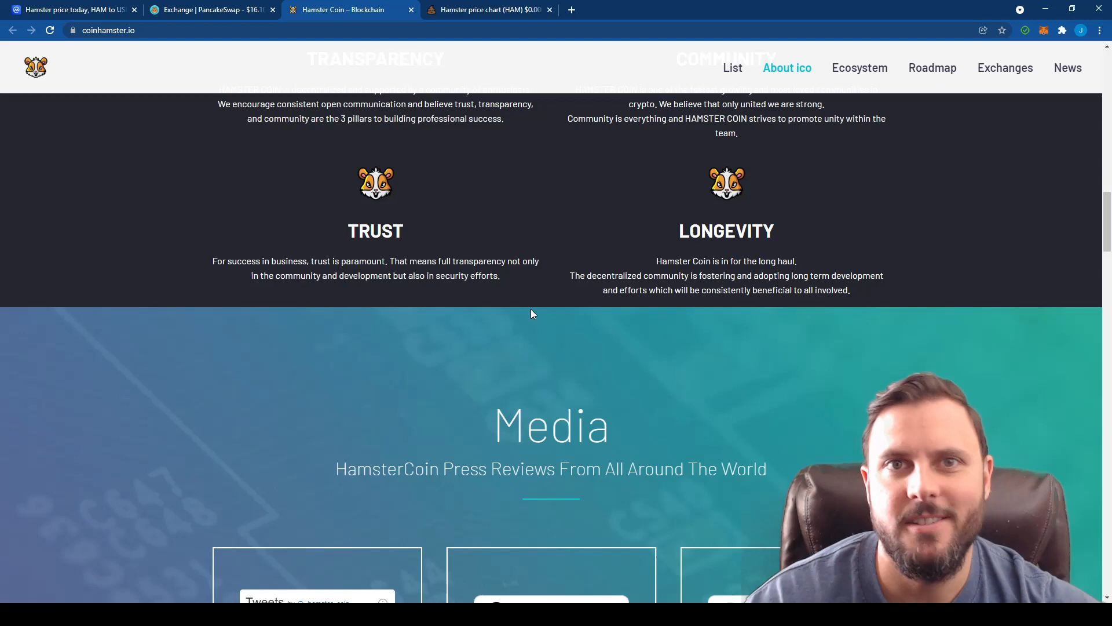
{"action": "scroll", "scroll_direction": "down", "scroll_amount": 3}
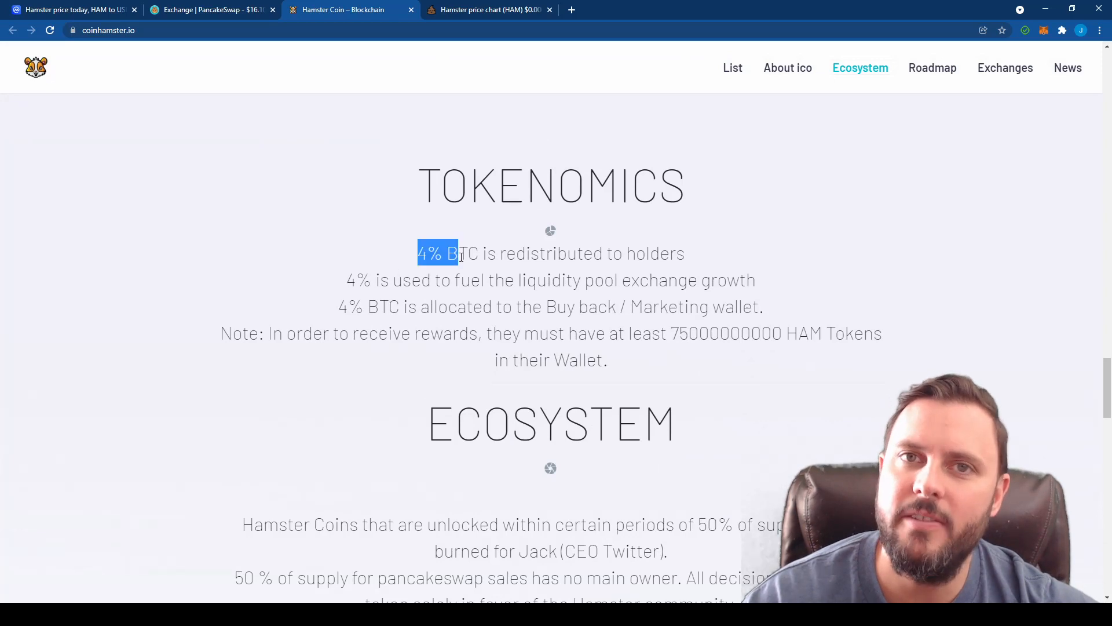
Highlight the 4% BTC redistribution to holders line, then scroll down to Ecosystem.
{"action": "left_click_drag", "start_coordinate": [461, 254], "coordinate": [685, 253]}
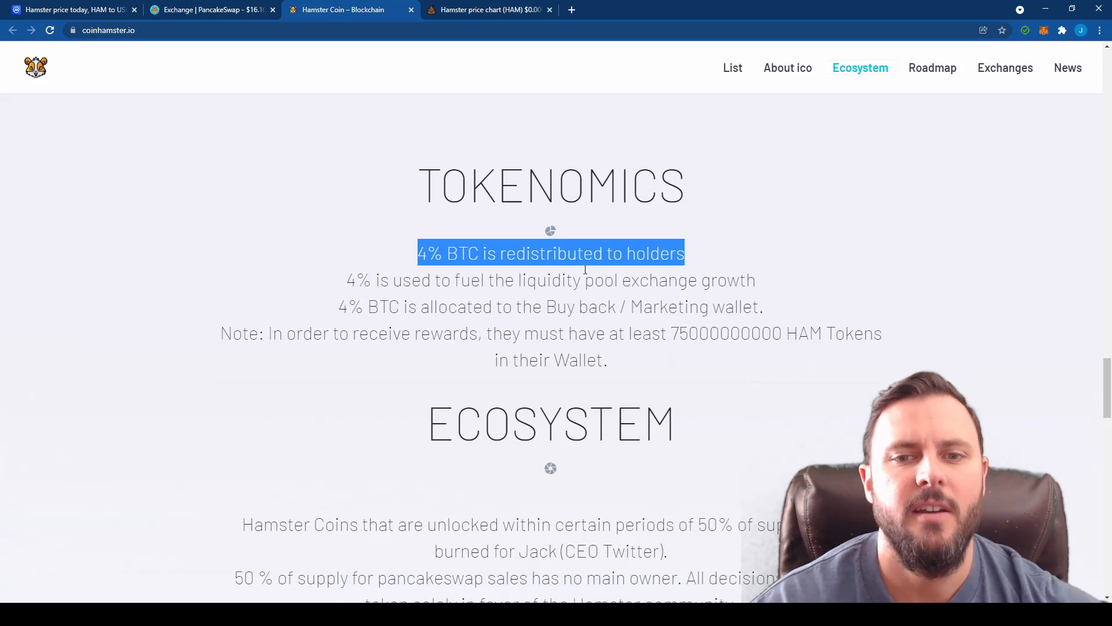
{"action": "mouse_move", "coordinate": [334, 288]}
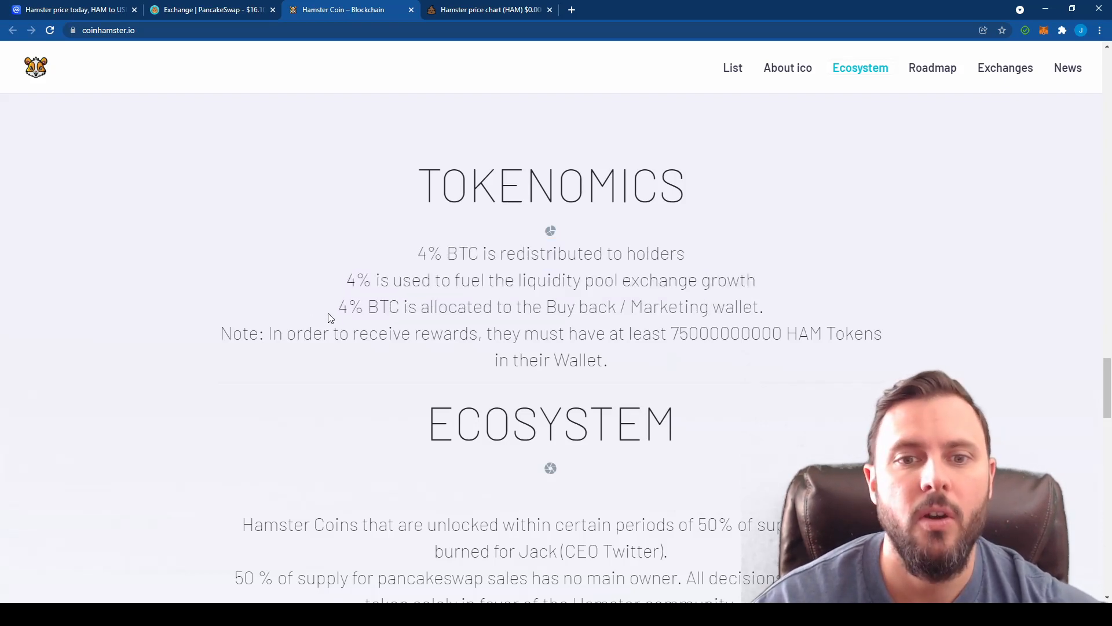
{"action": "left_click_drag", "start_coordinate": [338, 307], "coordinate": [764, 306]}
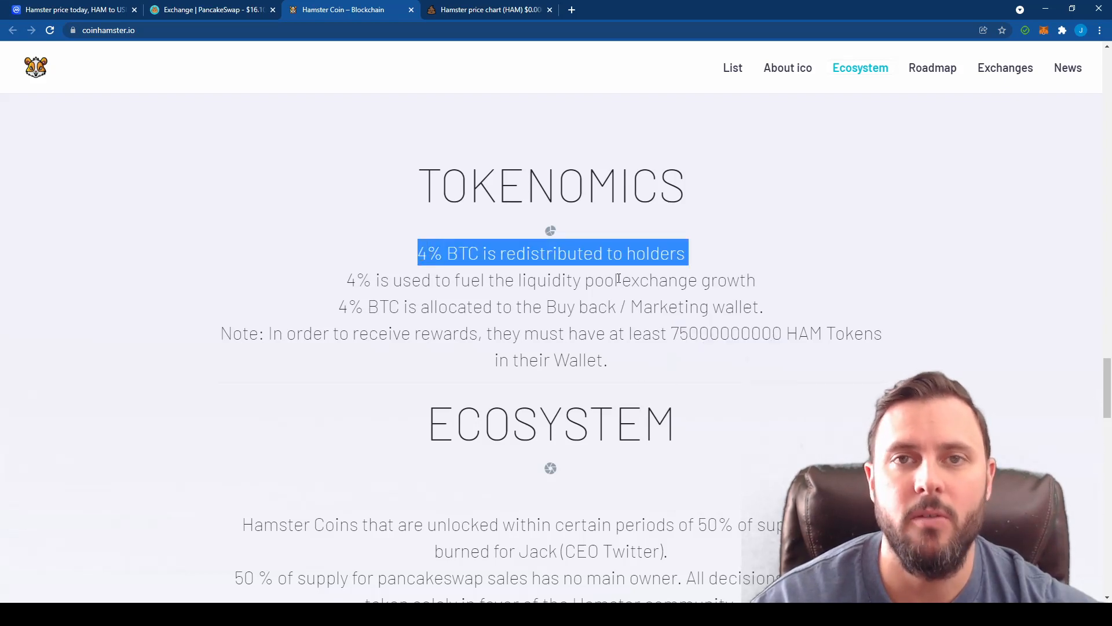
{"action": "mouse_move", "coordinate": [715, 410]}
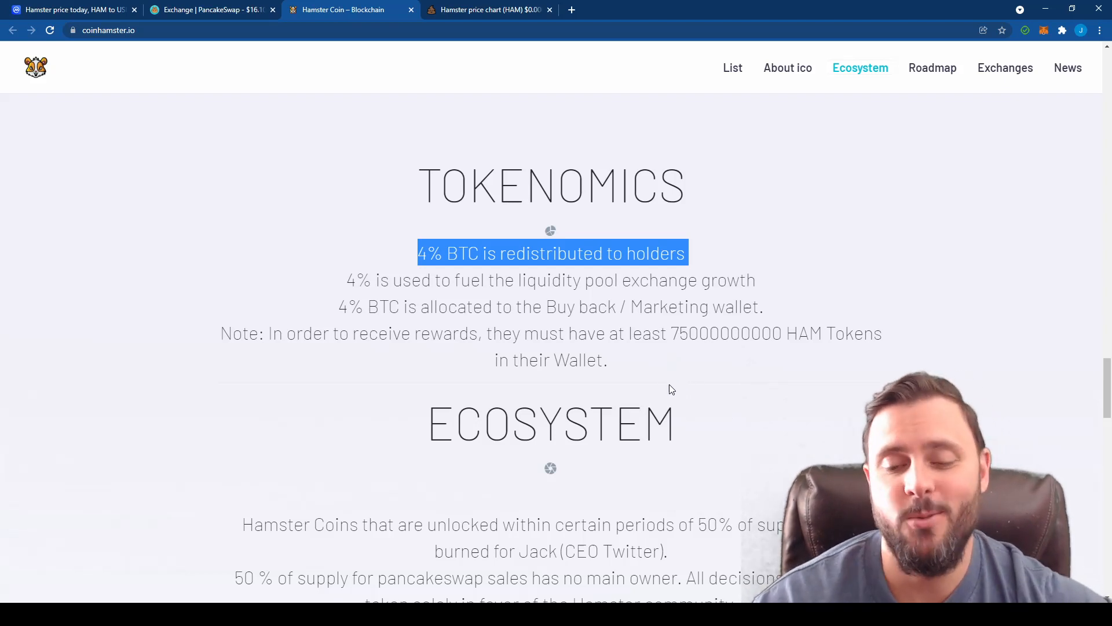
{"action": "mouse_move", "coordinate": [677, 384]}
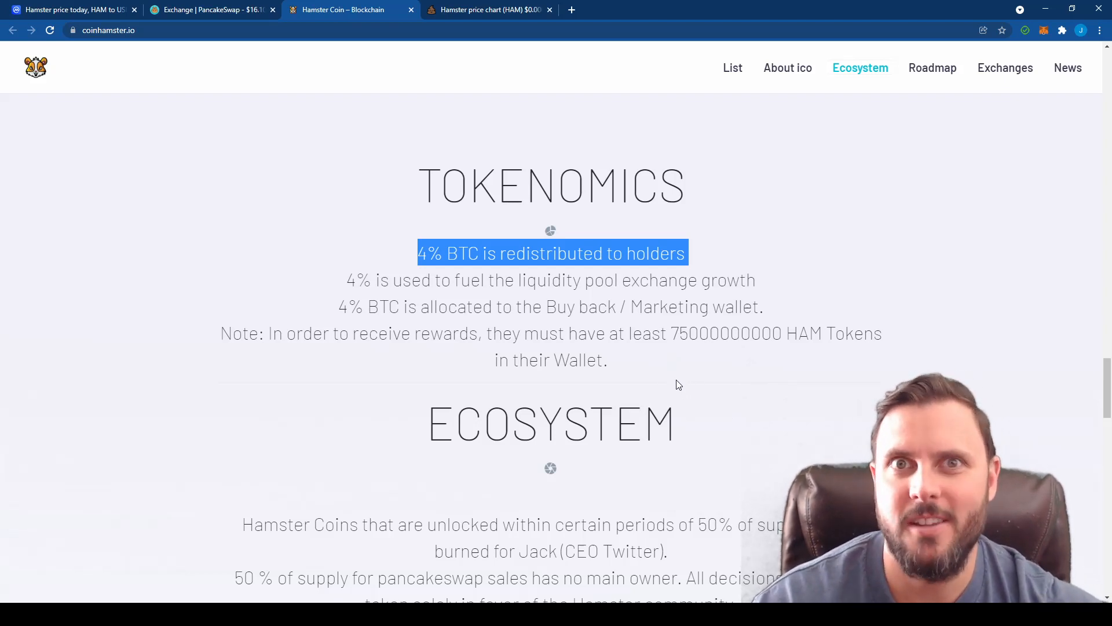
{"action": "scroll", "scroll_direction": "down", "scroll_amount": 3}
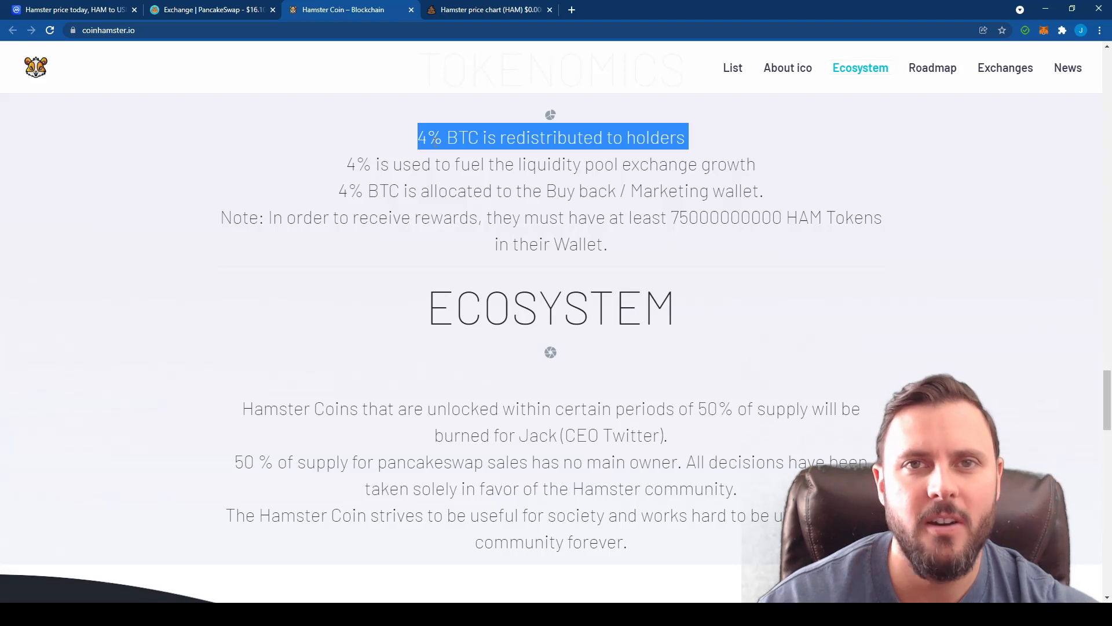
{"action": "scroll", "scroll_direction": "down", "scroll_amount": 3}
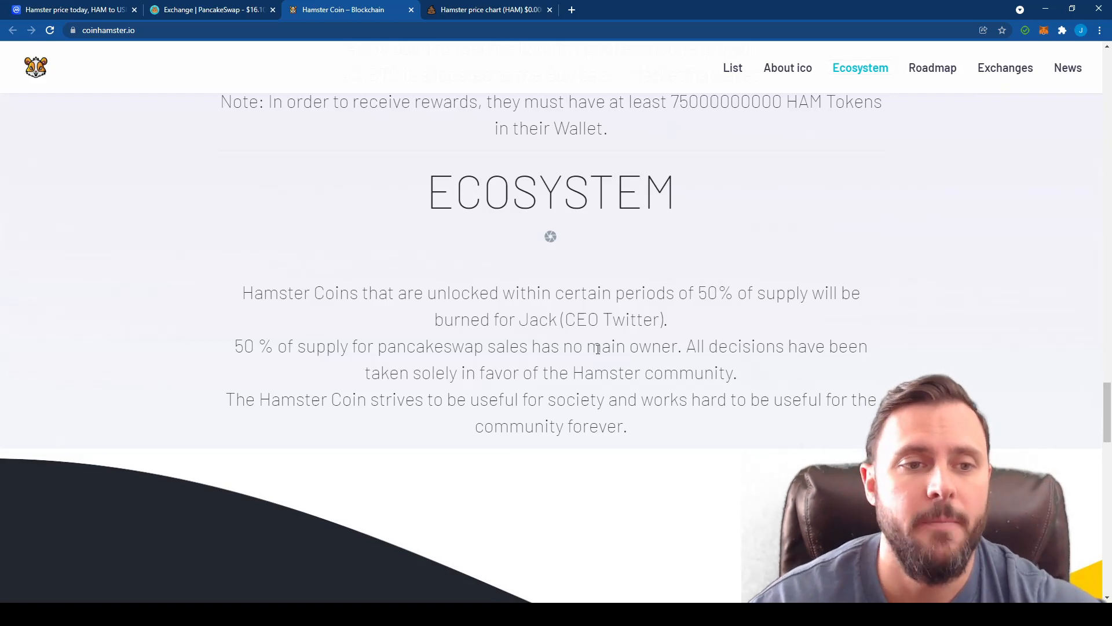
Highlight the Ecosystem sentences about burned coins and supply having no main owner.
{"action": "left_click_drag", "start_coordinate": [242, 293], "coordinate": [667, 320]}
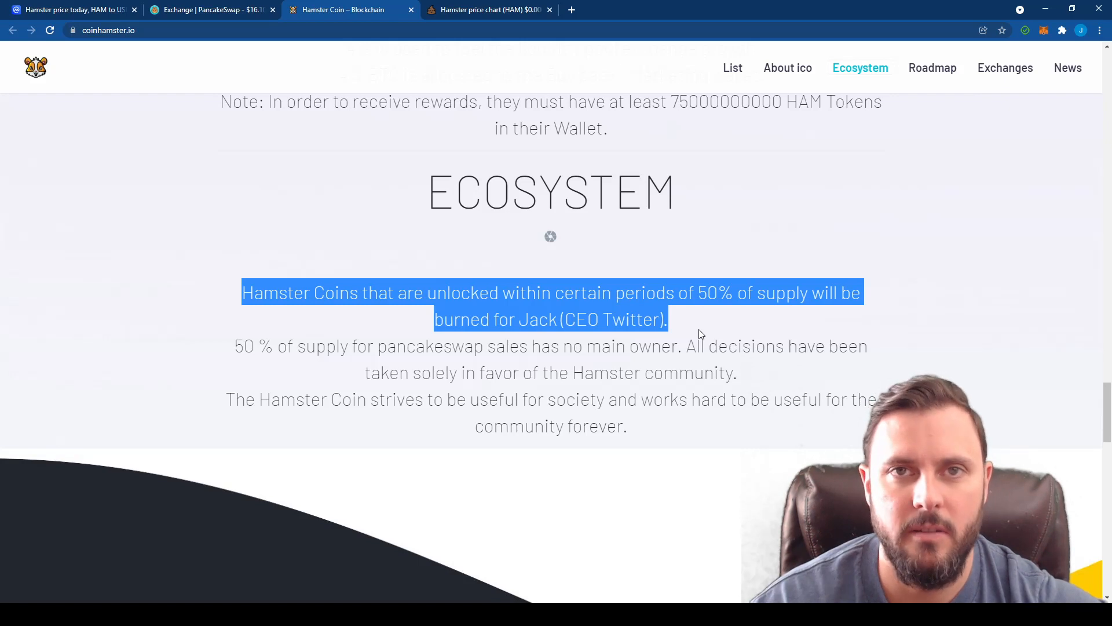
{"action": "mouse_move", "coordinate": [697, 328]}
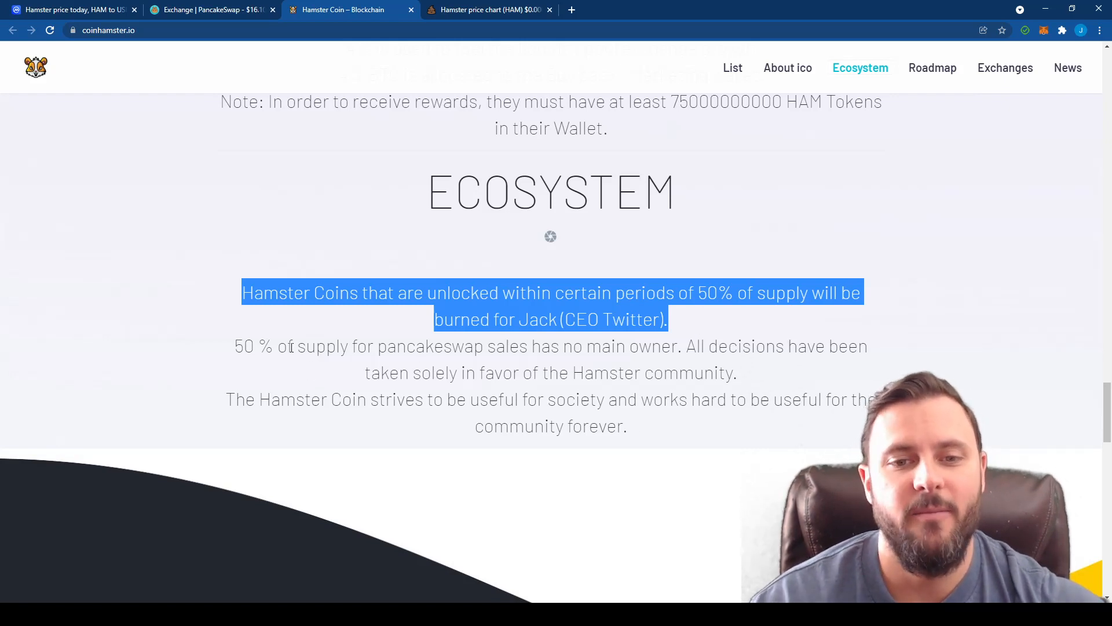
{"action": "left_click_drag", "start_coordinate": [235, 346], "coordinate": [636, 347]}
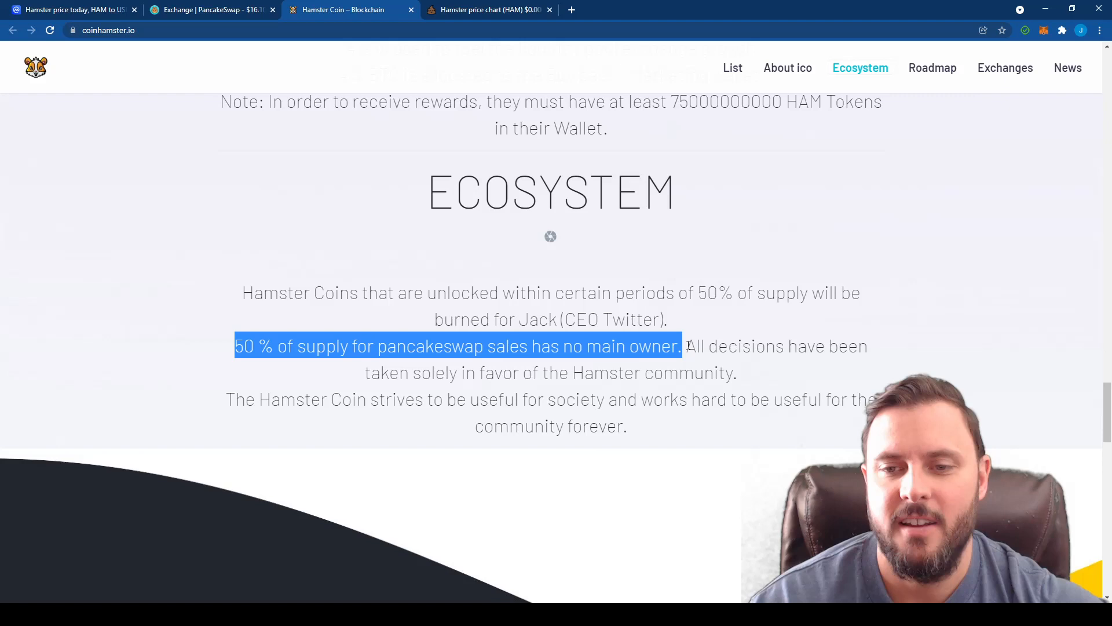
{"action": "scroll", "scroll_direction": "down", "scroll_amount": 3}
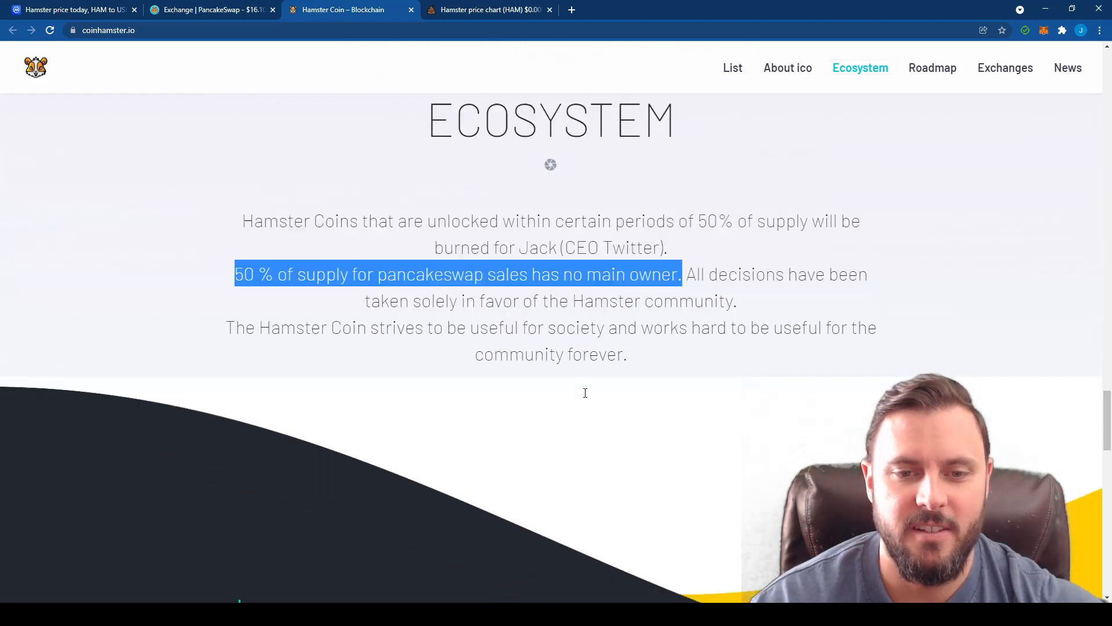
View the site's exchanges (MEXC Global, XT.COM, Hotbit, PancakeSwap), then return to PooCoin.
{"action": "left_click", "coordinate": [1006, 67]}
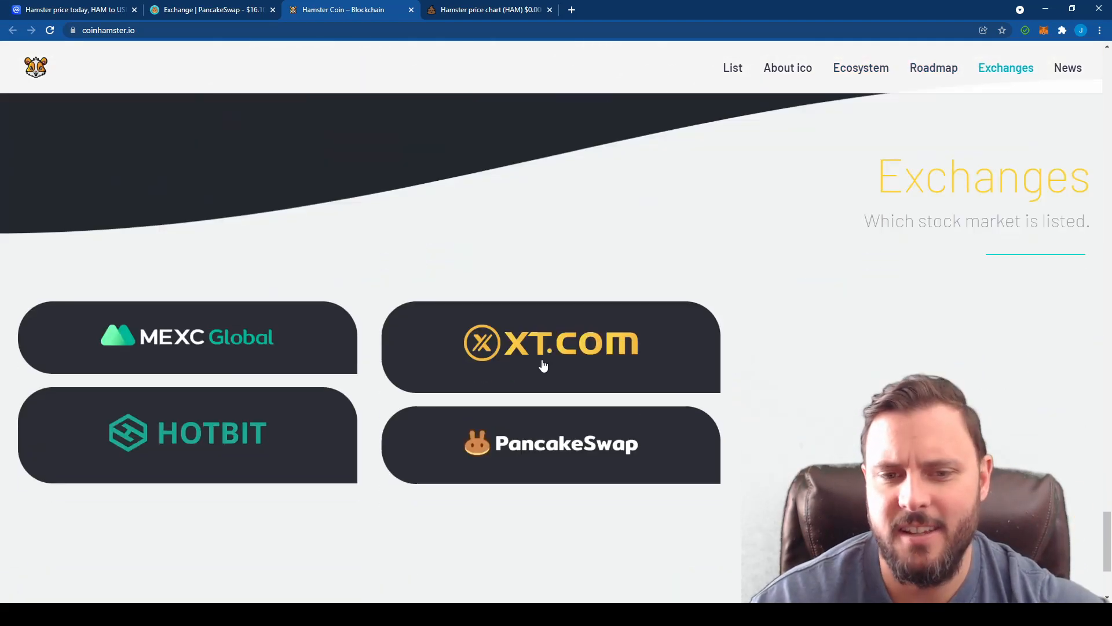
{"action": "scroll", "scroll_direction": "down", "scroll_amount": 3}
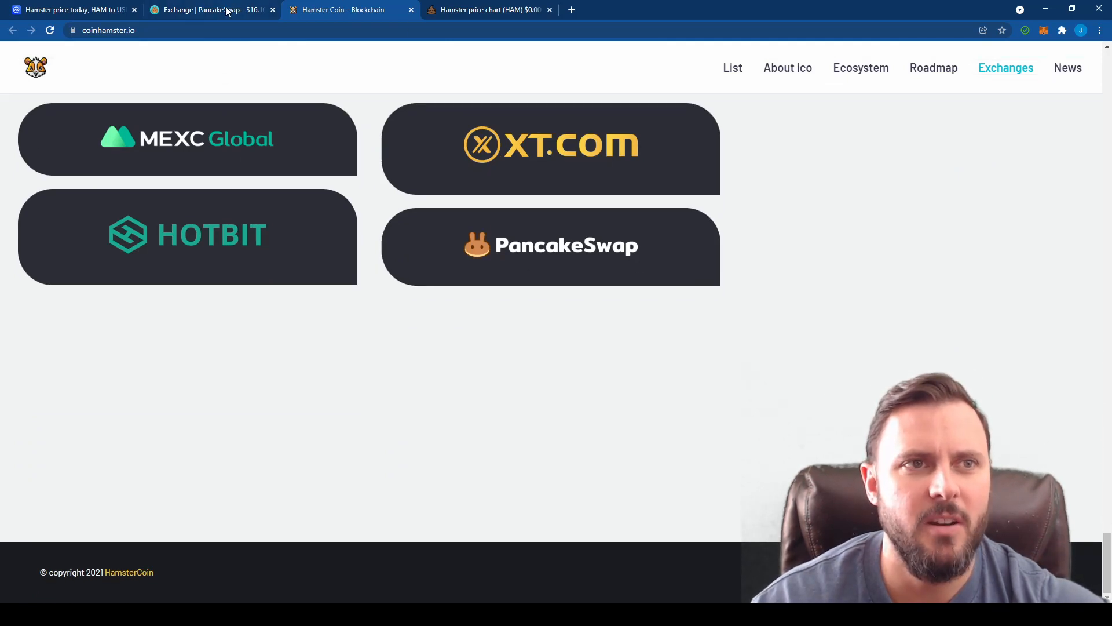
{"action": "left_click", "coordinate": [488, 10]}
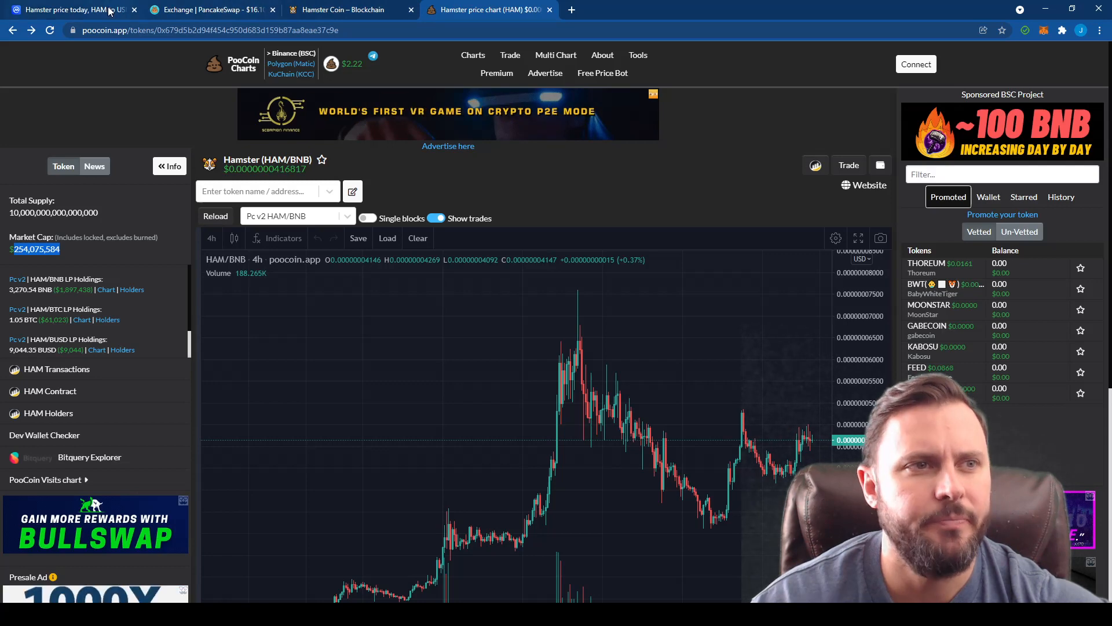
On CoinMarketCap's Hamster page, highlight the $99,008,477 market cap and scroll down.
{"action": "left_click", "coordinate": [67, 9]}
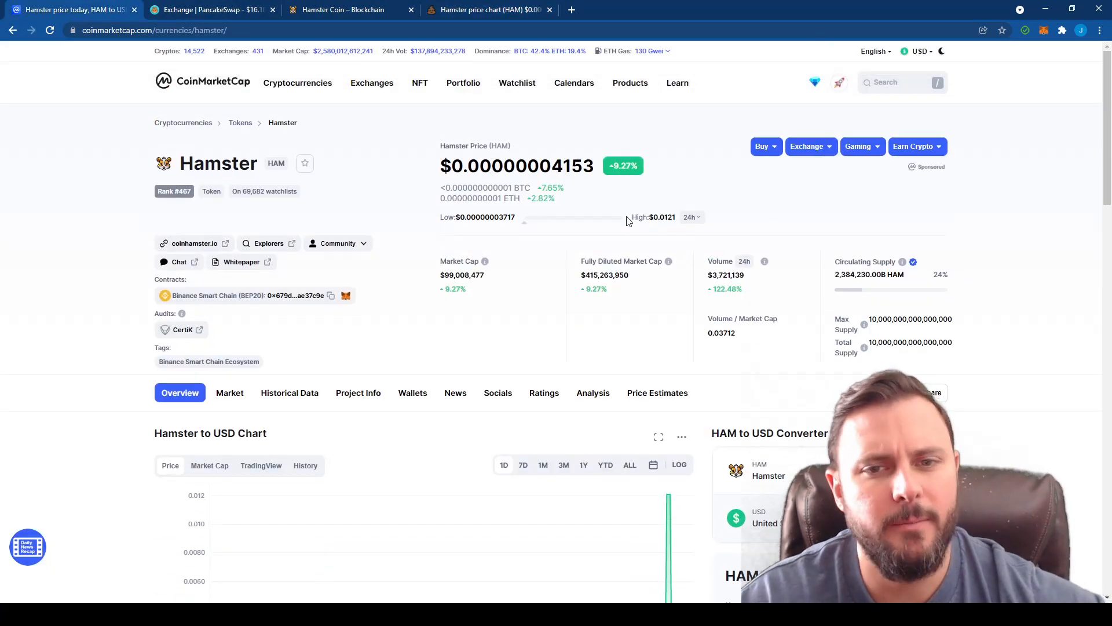
{"action": "double_click", "coordinate": [462, 275]}
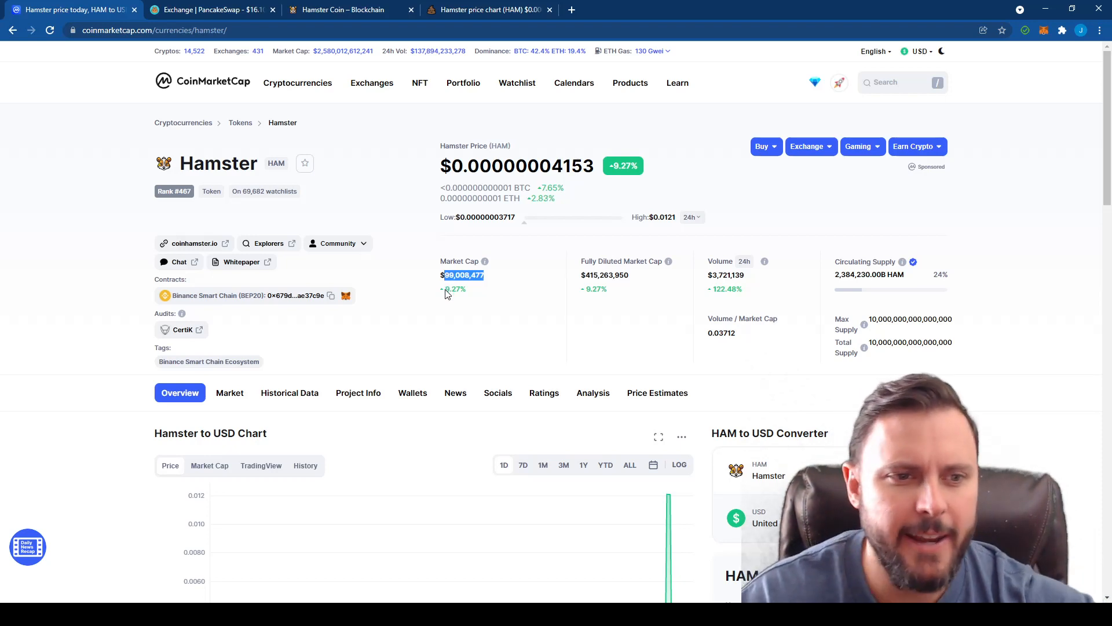
{"action": "mouse_move", "coordinate": [641, 284]}
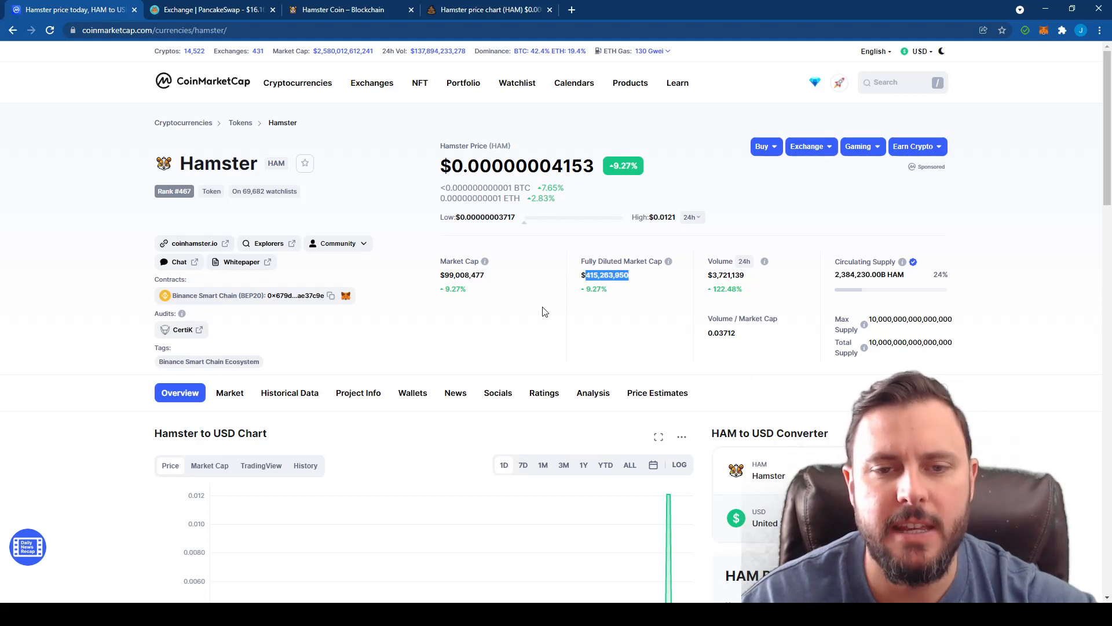
{"action": "scroll", "scroll_direction": "down", "scroll_amount": 3}
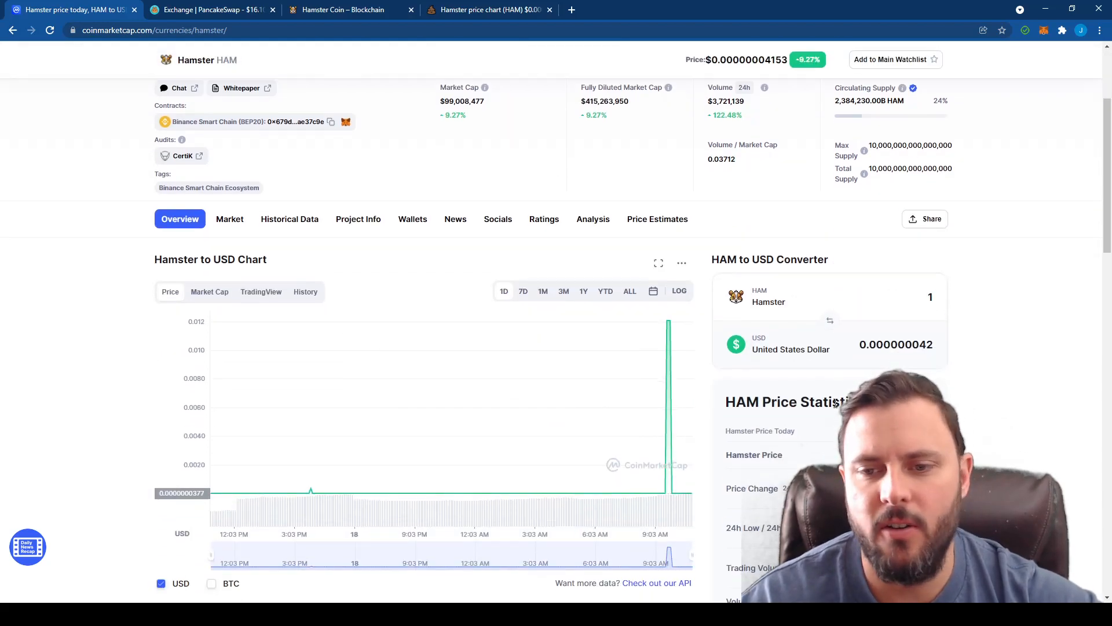
Scroll through CoinMarketCap's HAM price live data, then go back to the PooCoin chart.
{"action": "scroll", "scroll_direction": "down", "scroll_amount": 3}
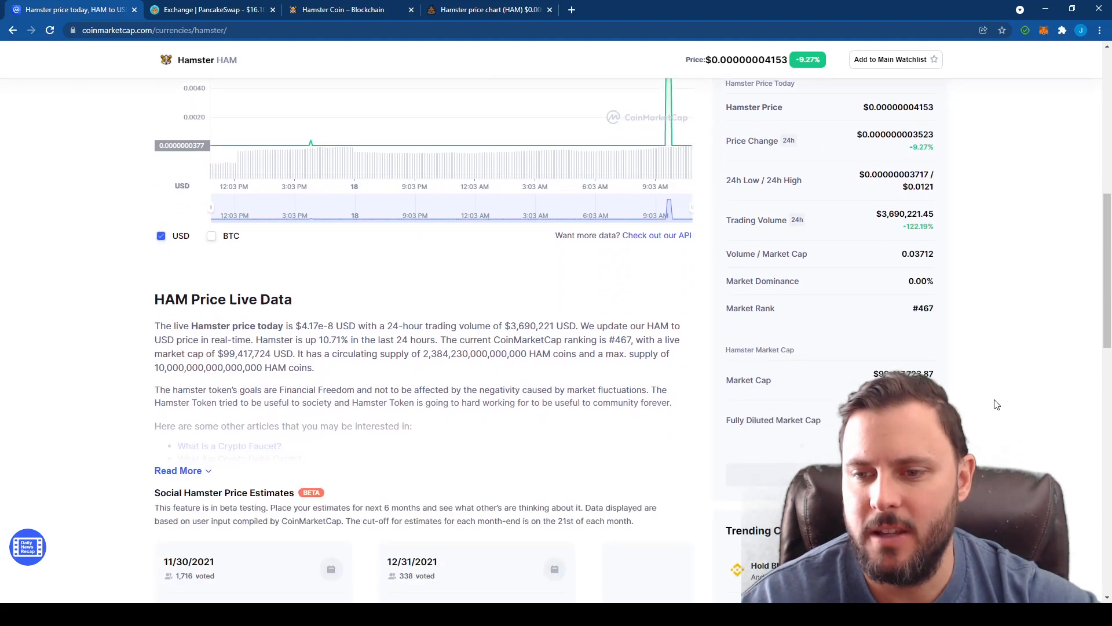
{"action": "mouse_move", "coordinate": [1039, 445]}
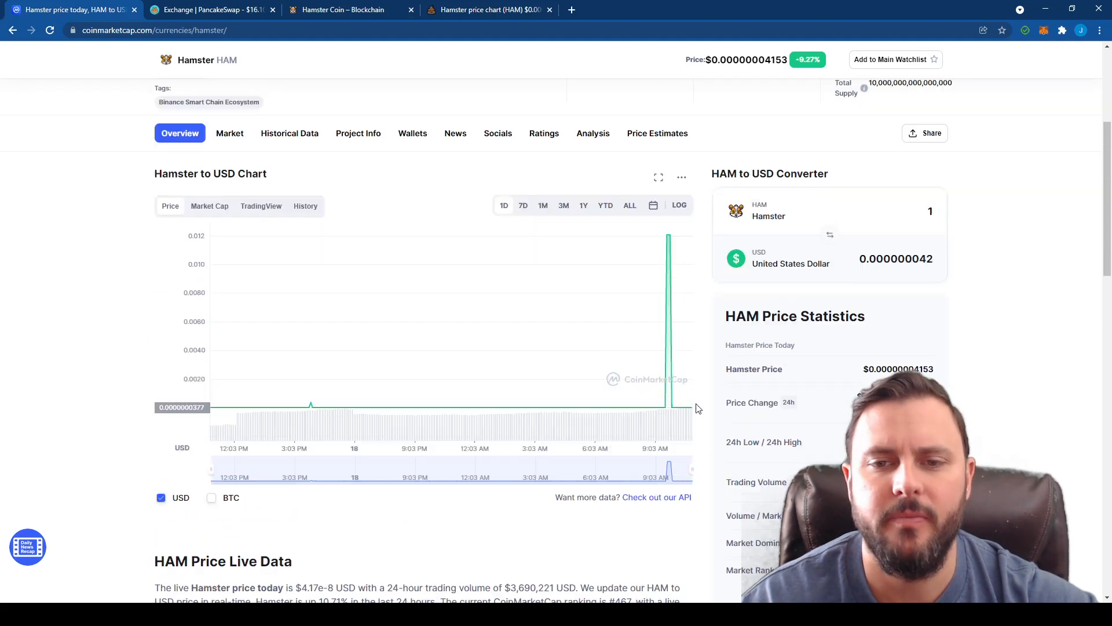
{"action": "left_click", "coordinate": [487, 10]}
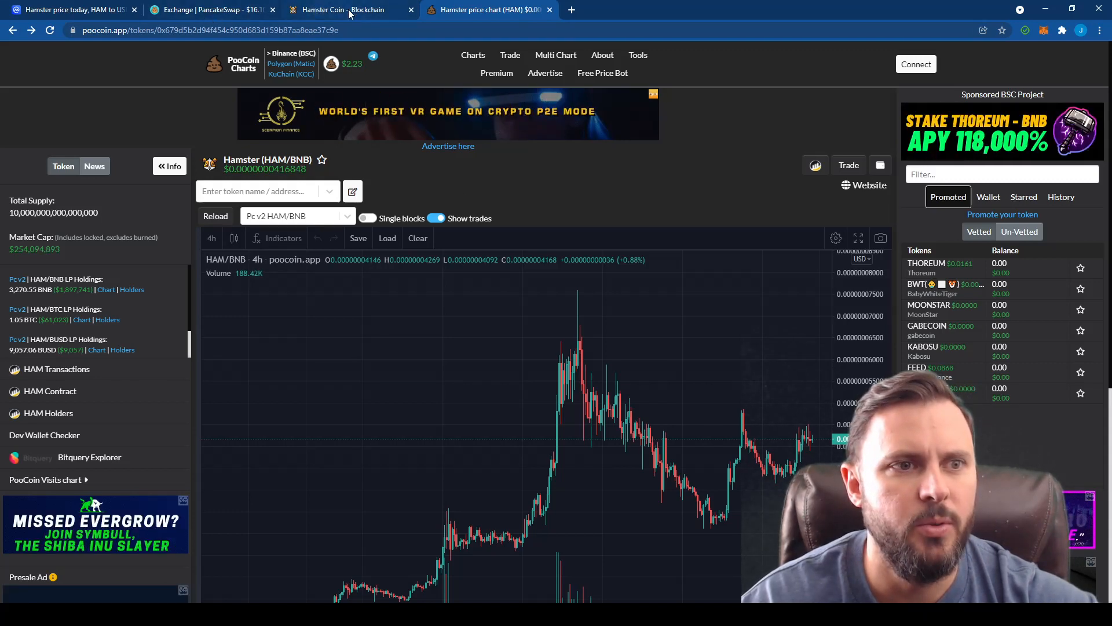
{"action": "left_click", "coordinate": [67, 10]}
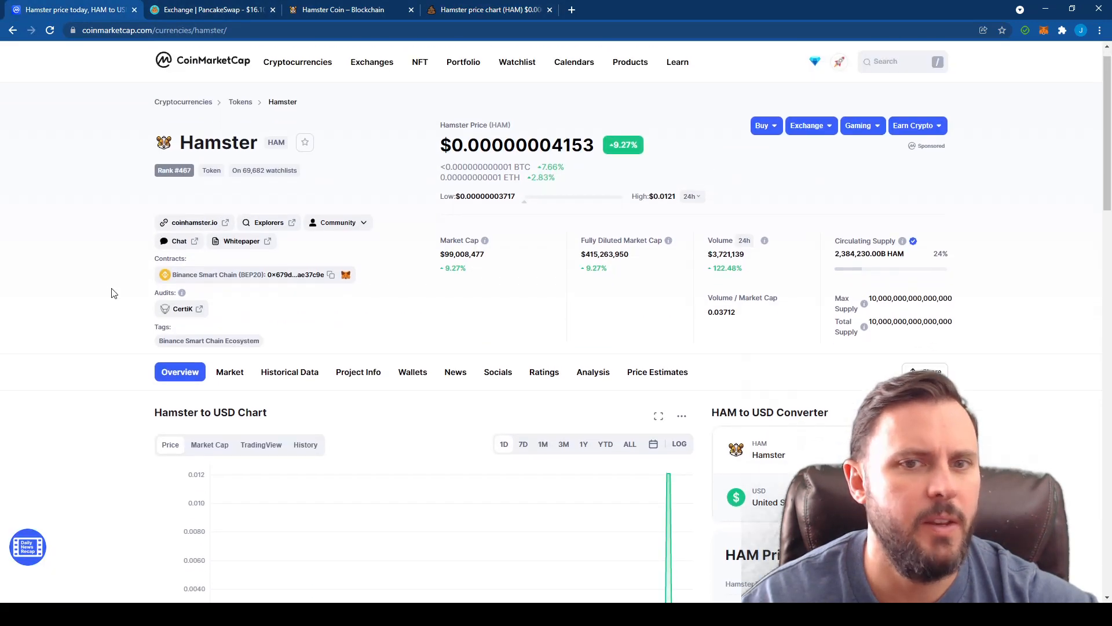
{"action": "scroll", "scroll_direction": "down", "scroll_amount": 3}
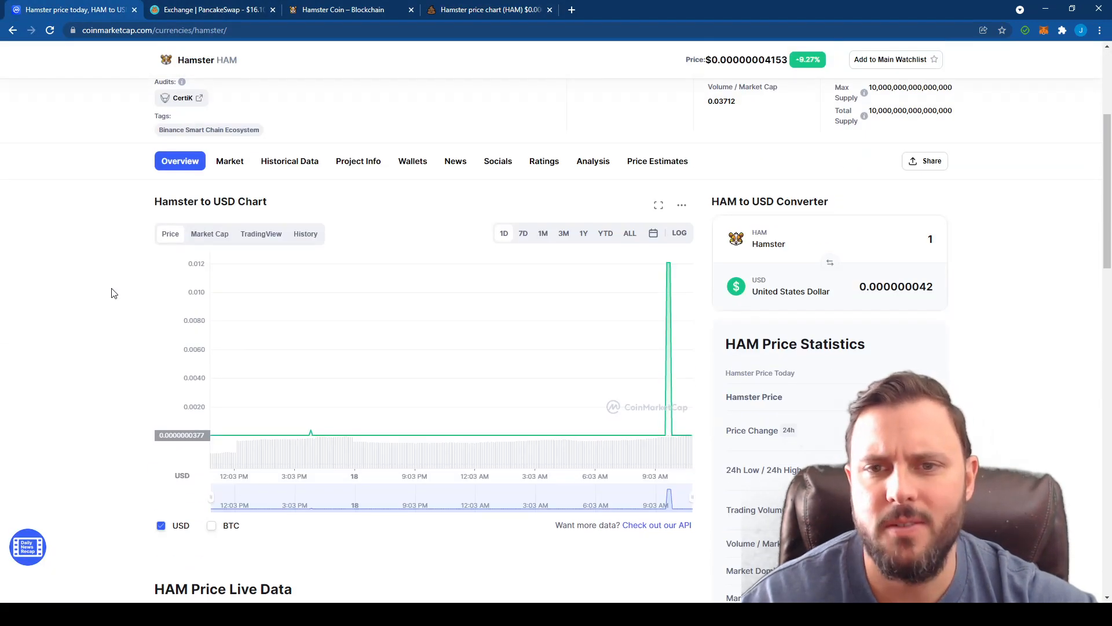
{"action": "scroll", "scroll_direction": "down", "scroll_amount": 3}
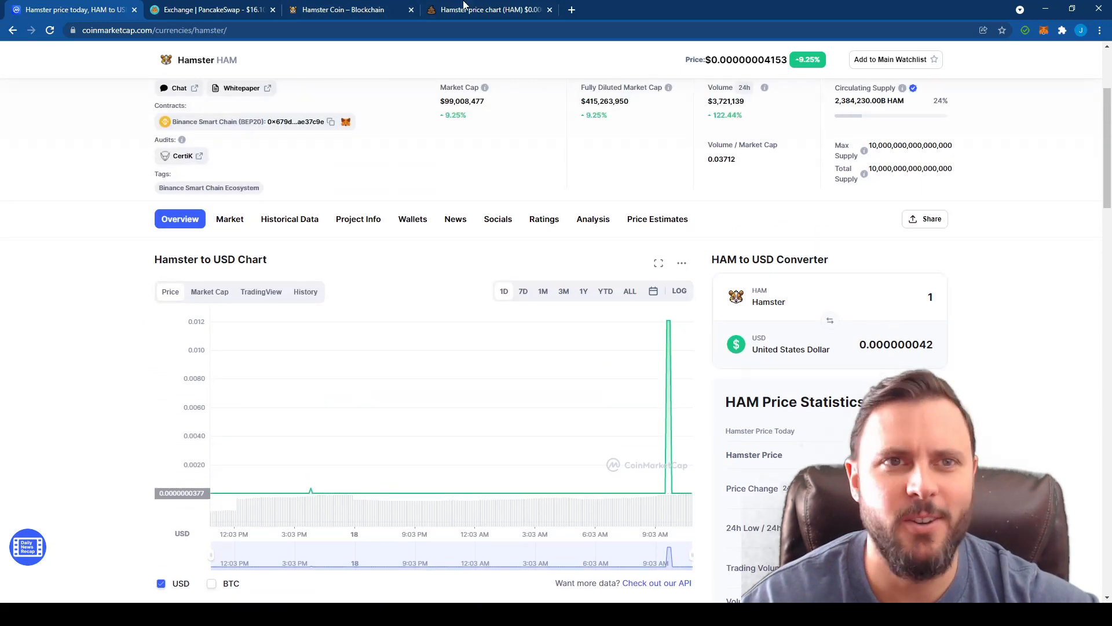
{"action": "left_click", "coordinate": [490, 9]}
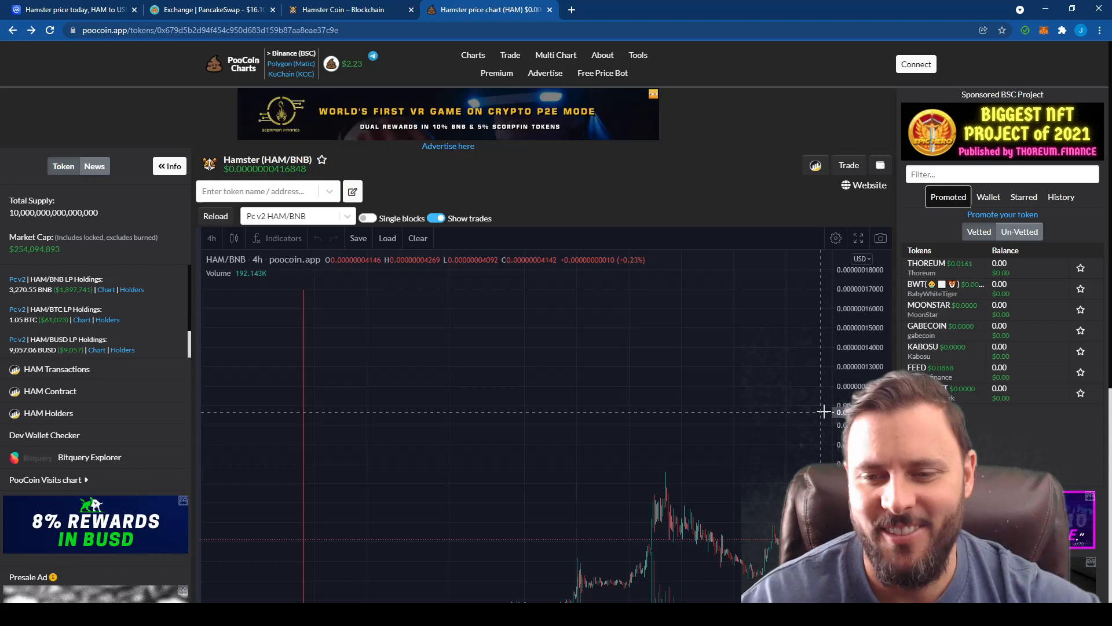
Zoom the 4-hour HAM/BNB chart out to its full history and list the interval options.
{"action": "scroll", "scroll_direction": "down", "scroll_amount": 3}
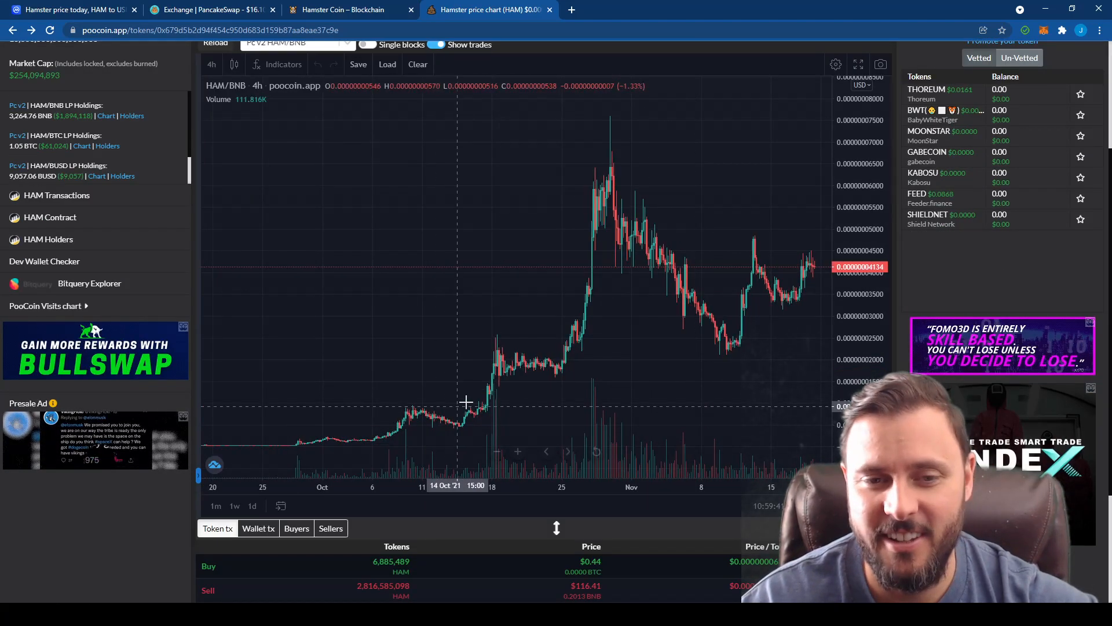
{"action": "mouse_move", "coordinate": [811, 272]}
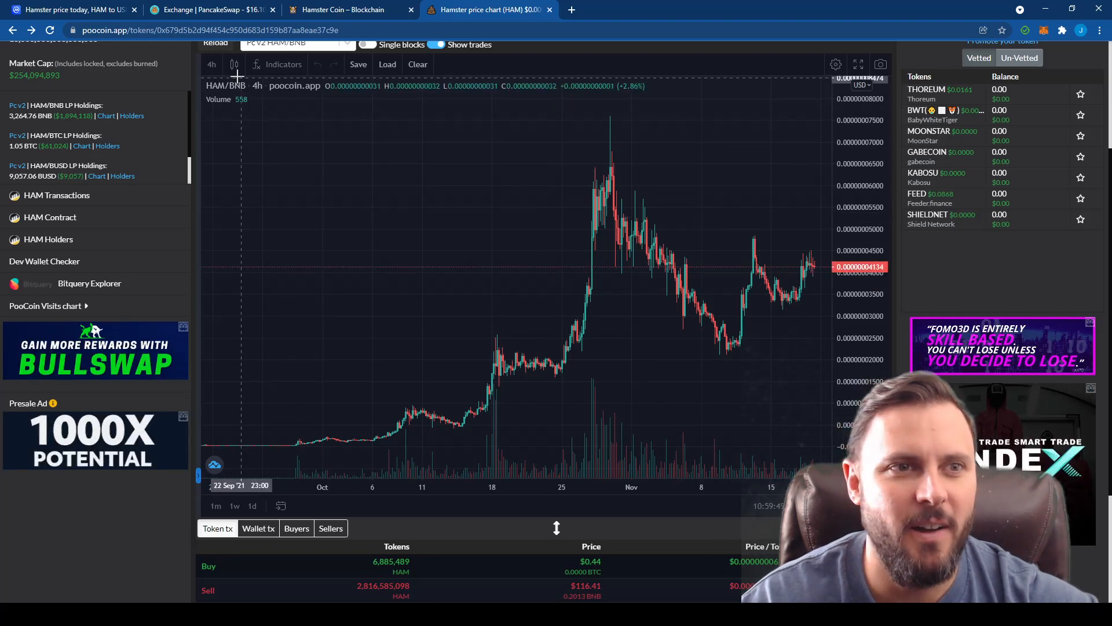
{"action": "left_click", "coordinate": [211, 64]}
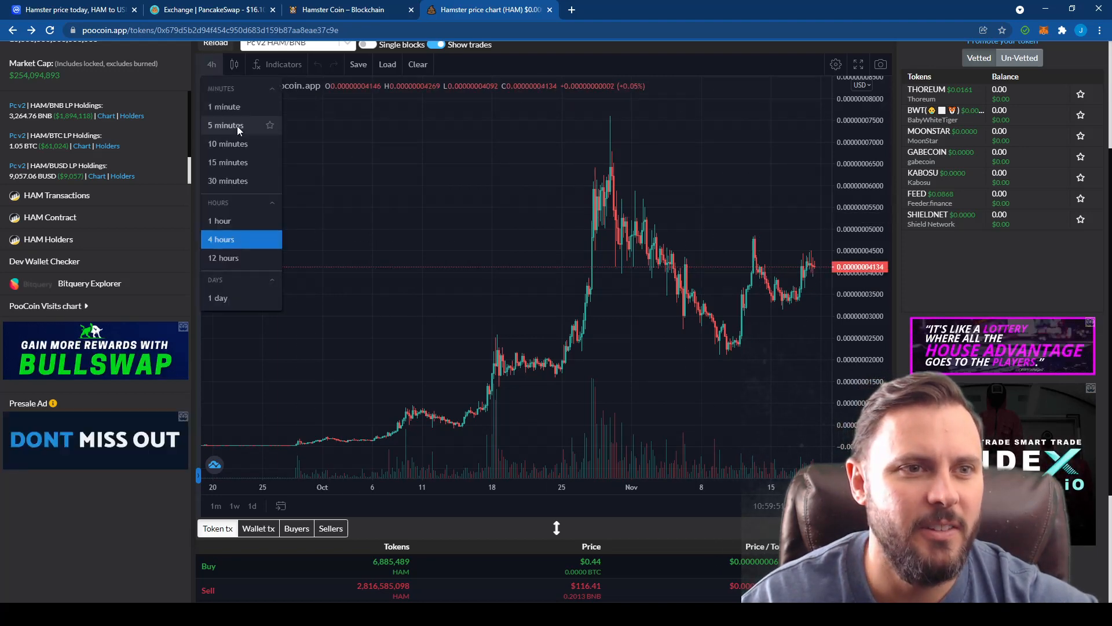
Set the HAM/BNB chart interval to 15 minutes.
{"action": "left_click", "coordinate": [228, 161]}
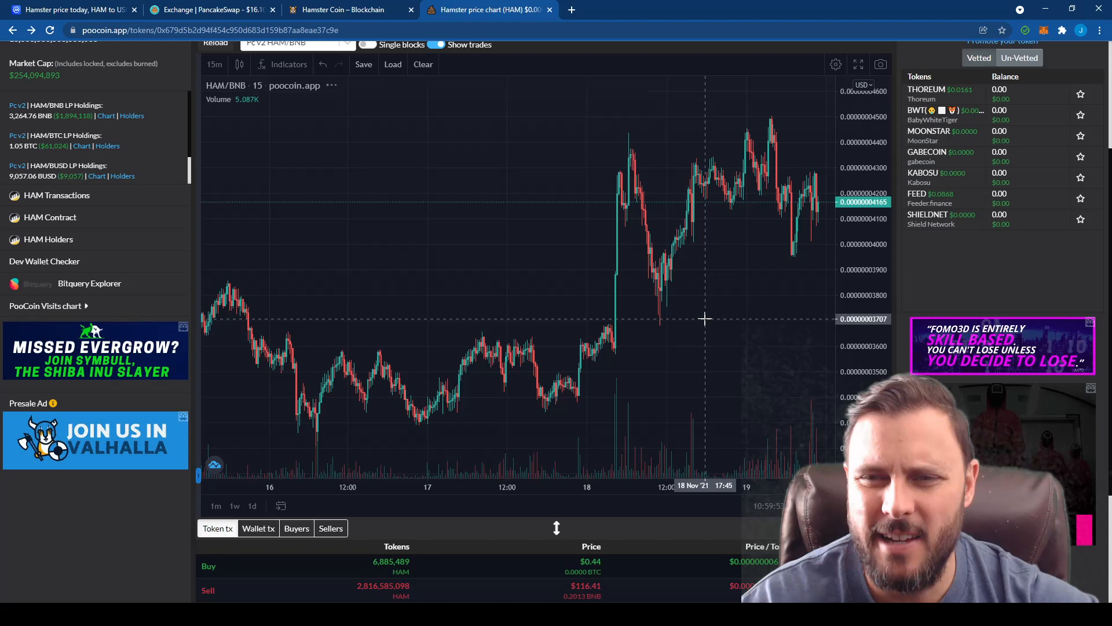
{"action": "mouse_move", "coordinate": [576, 363]}
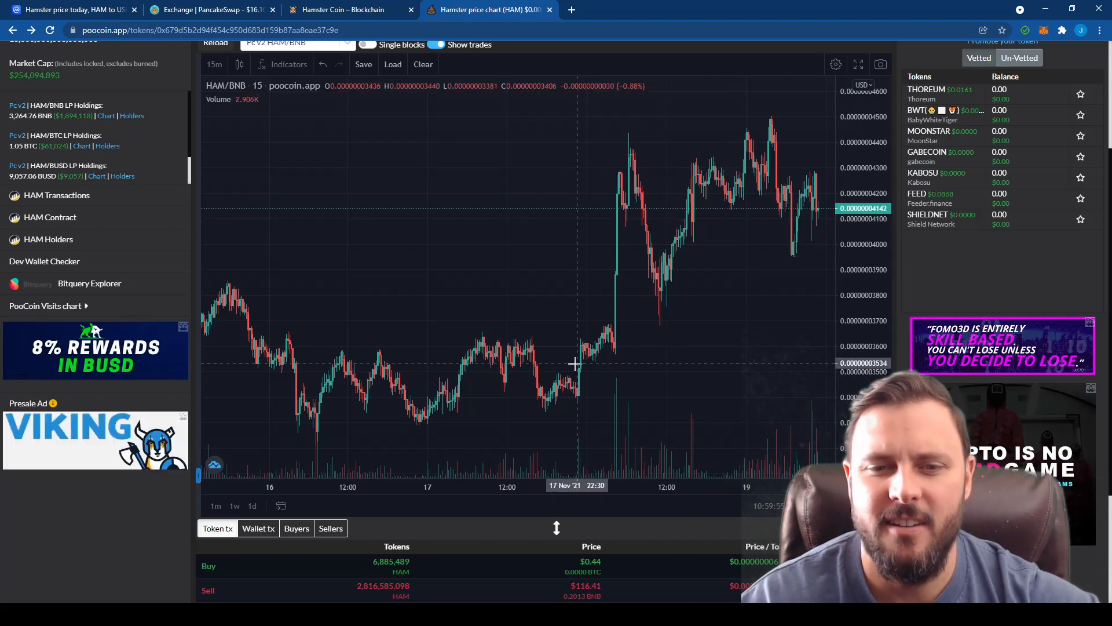
{"action": "mouse_move", "coordinate": [800, 220]}
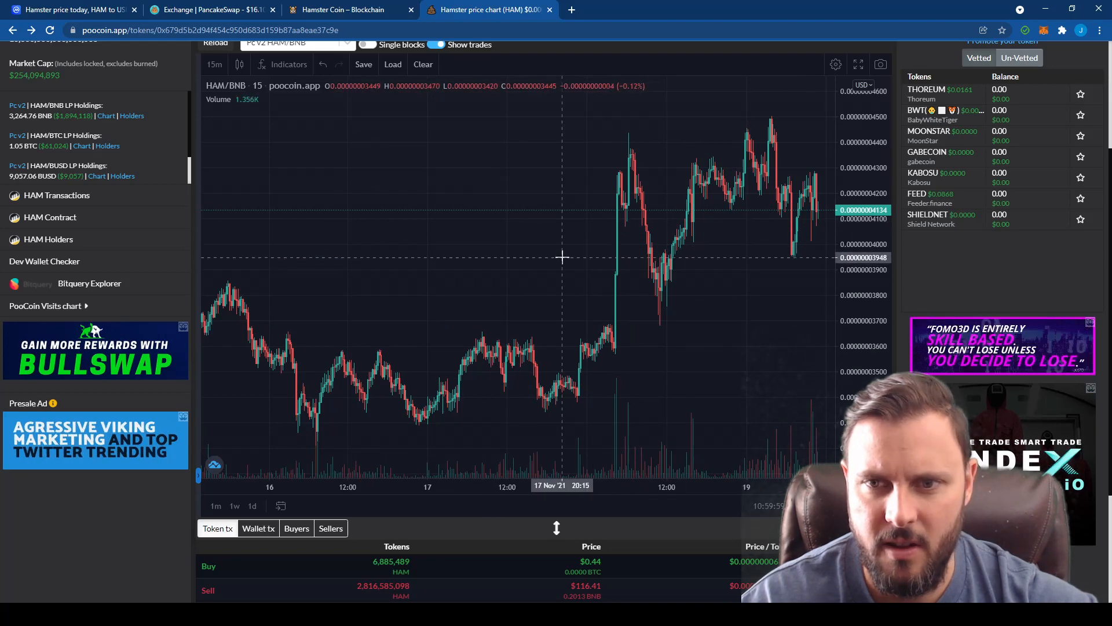
{"action": "mouse_move", "coordinate": [528, 244]}
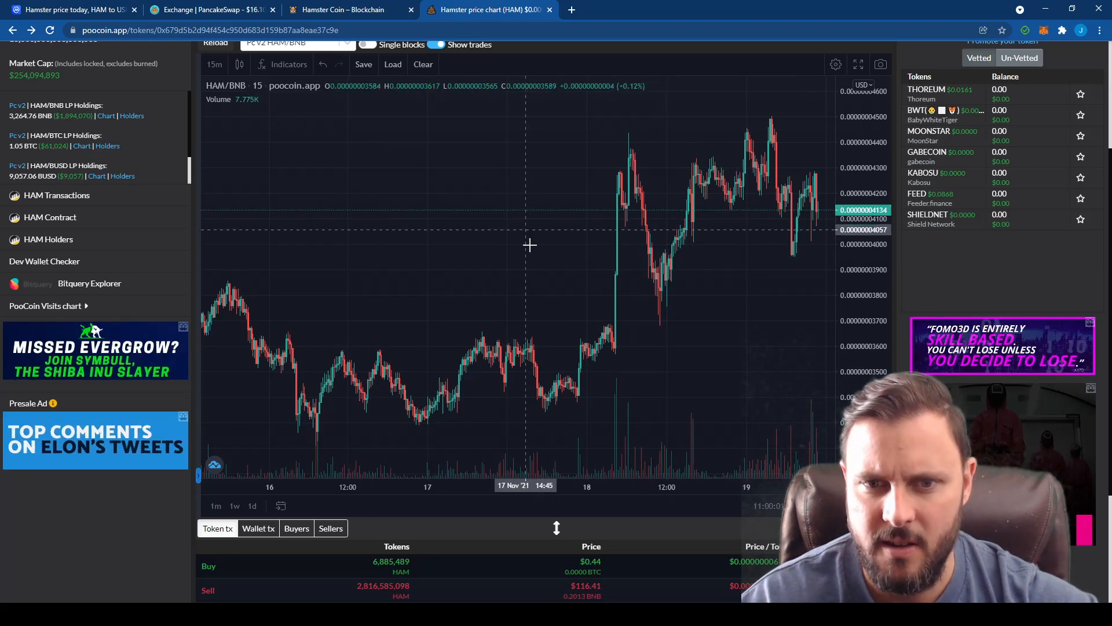